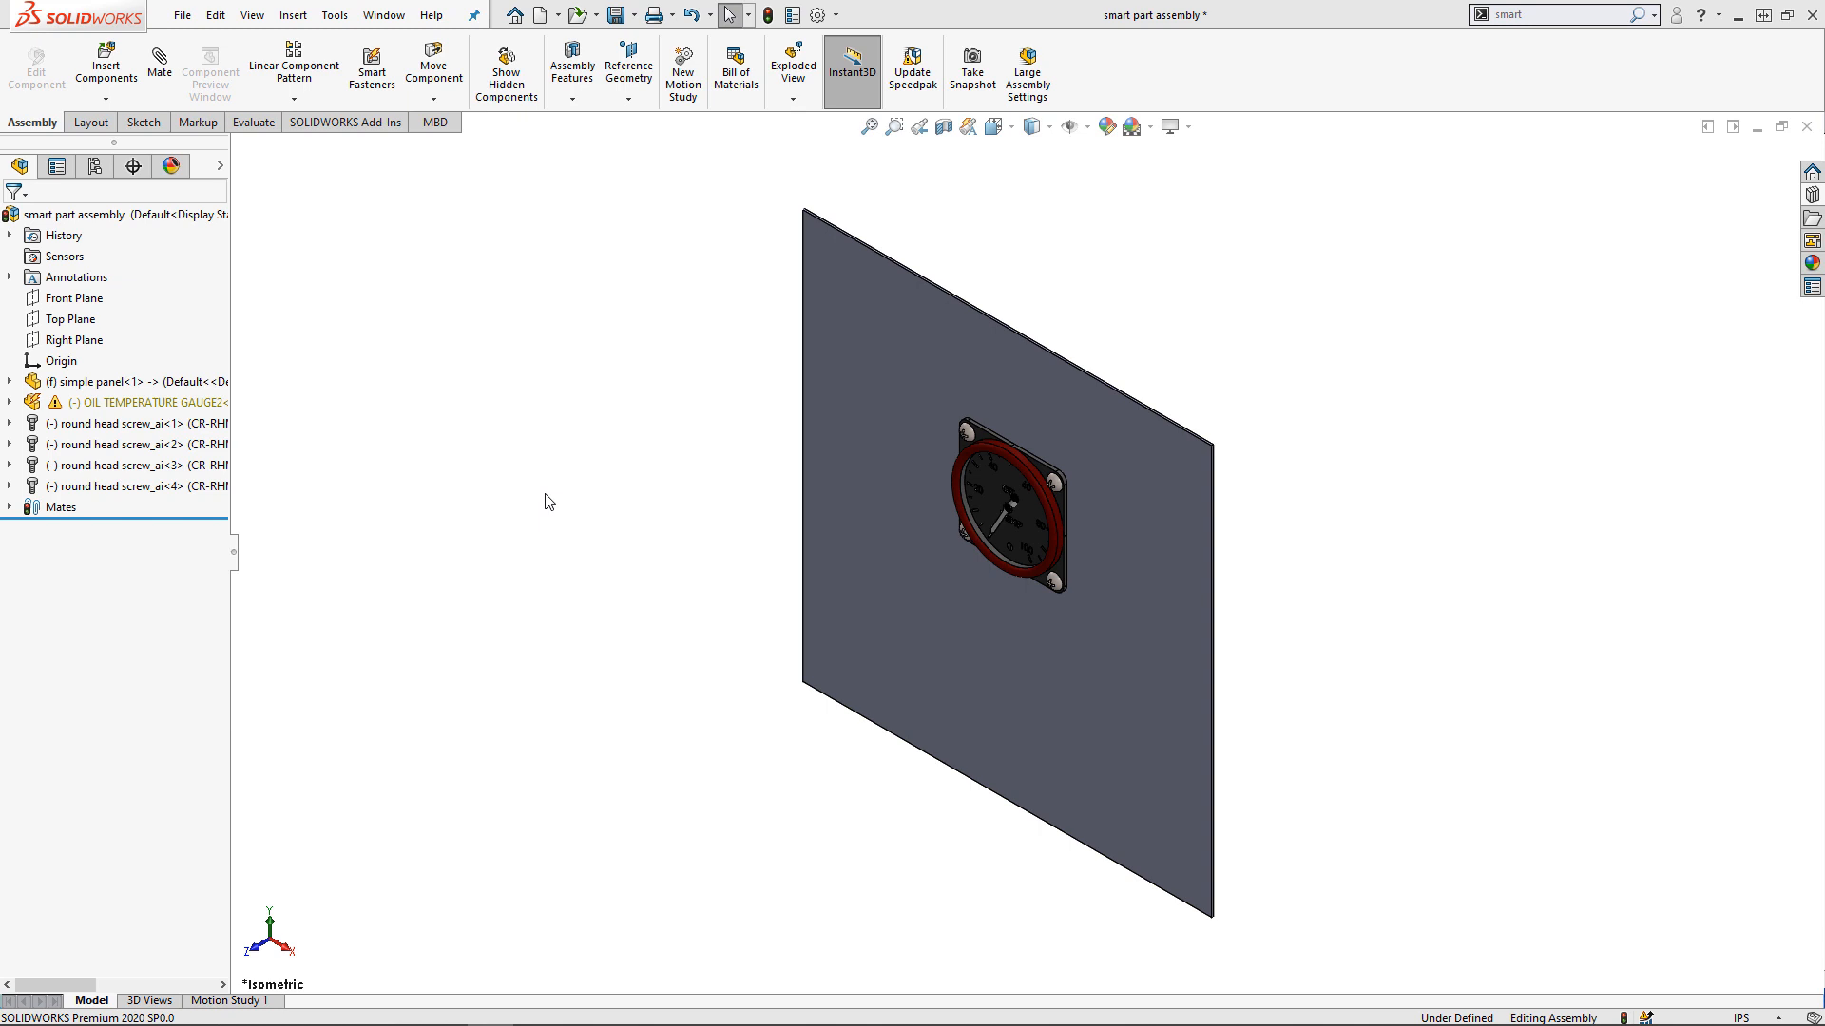
{"action": "mouse_move", "coordinate": [540, 512]}
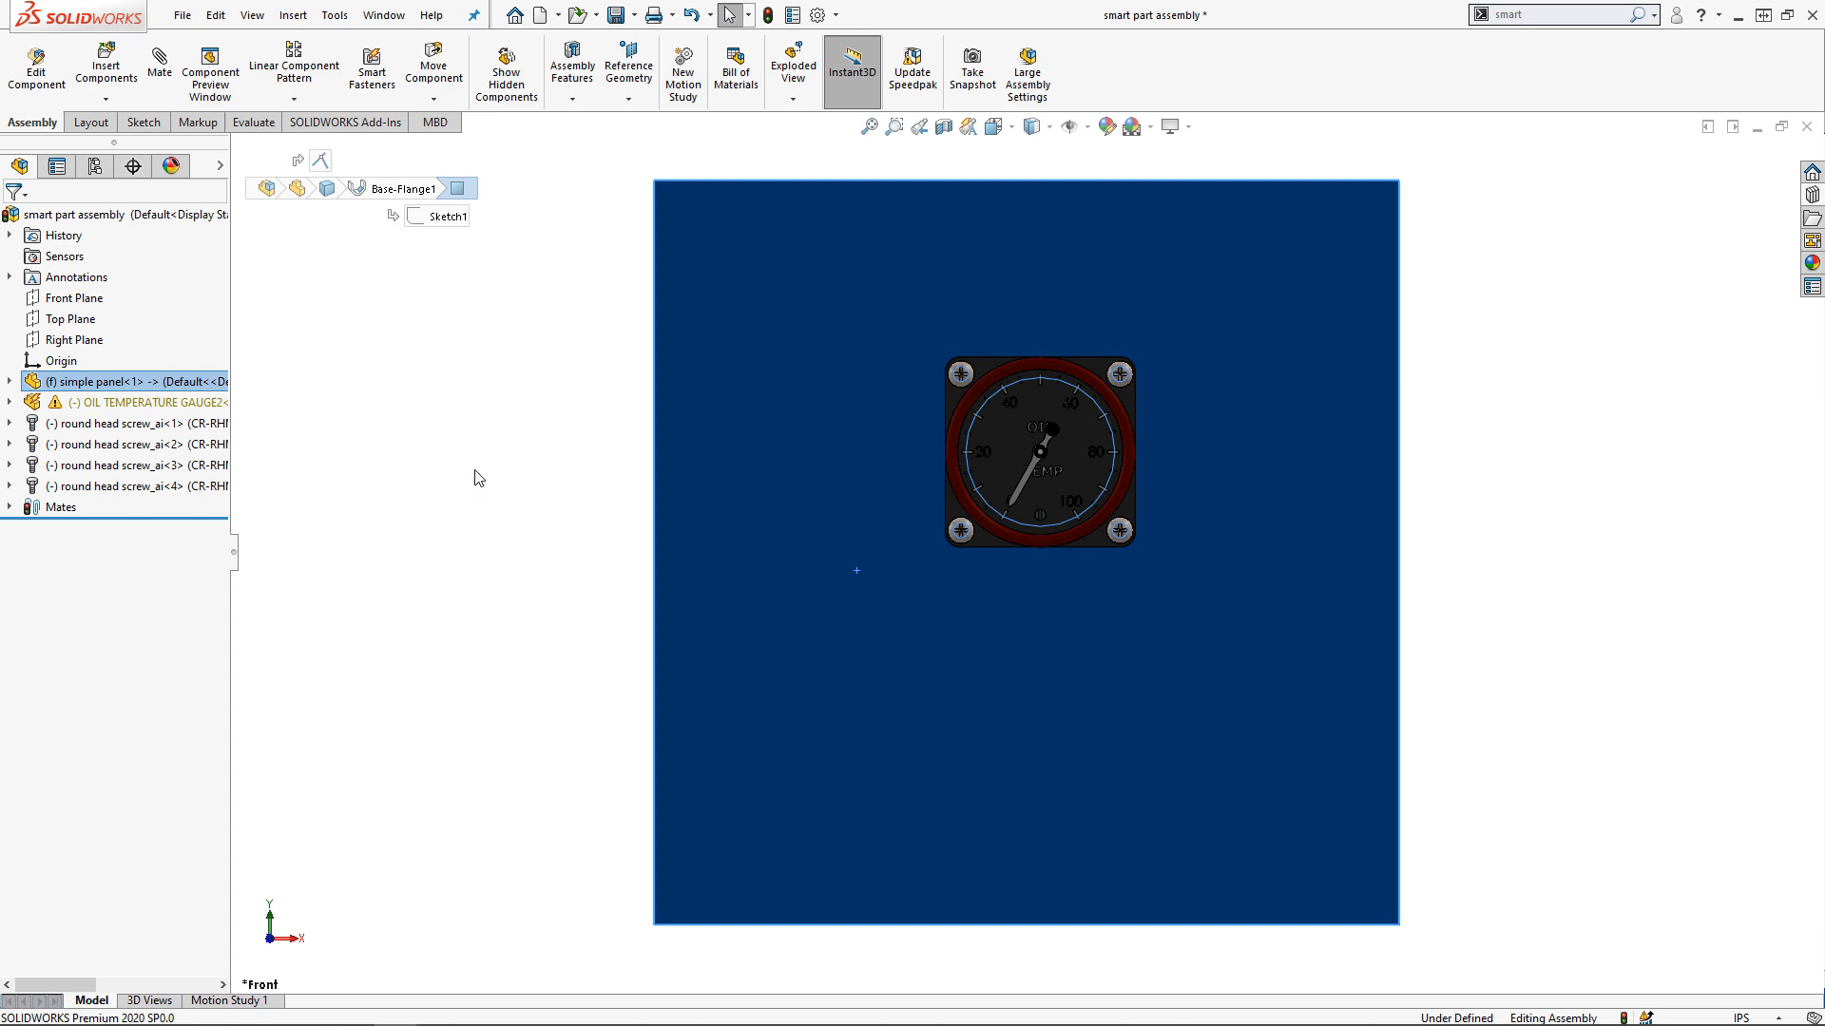
Isolate and select the four round head screws, then delete them from the assembly
{"action": "left_click", "coordinate": [893, 125]}
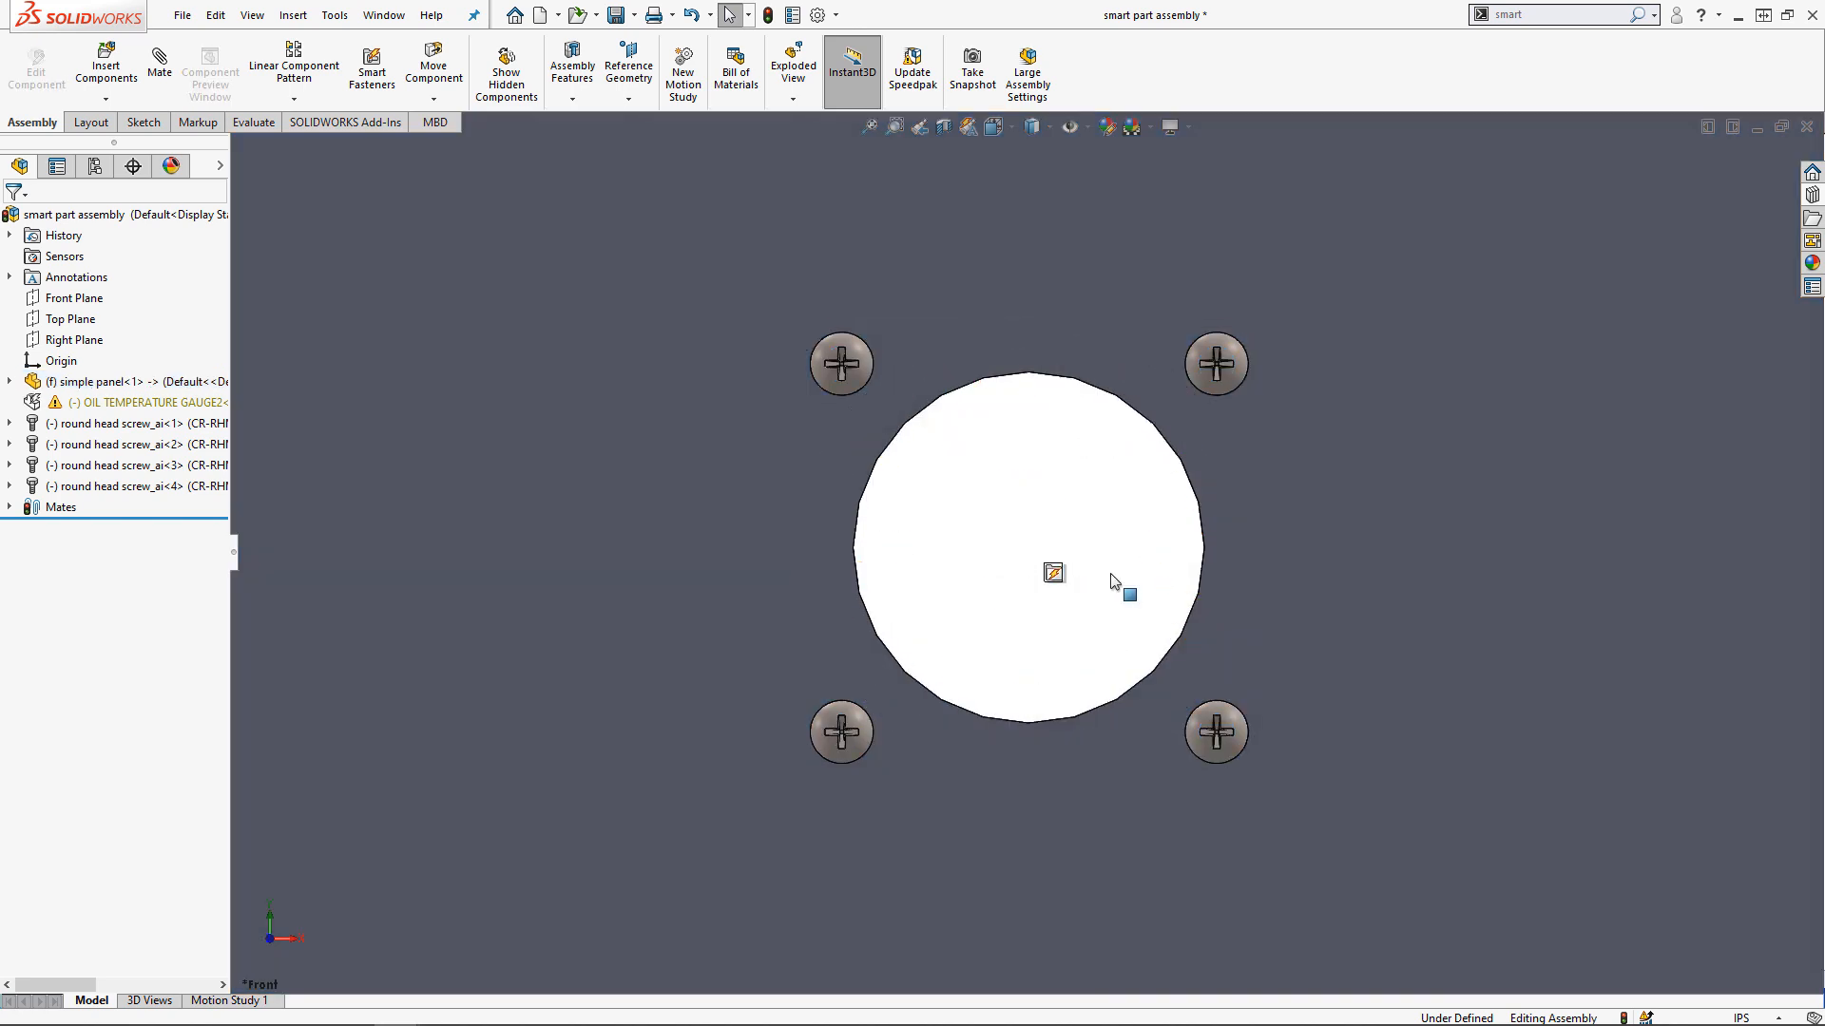
{"action": "left_click", "coordinate": [840, 363]}
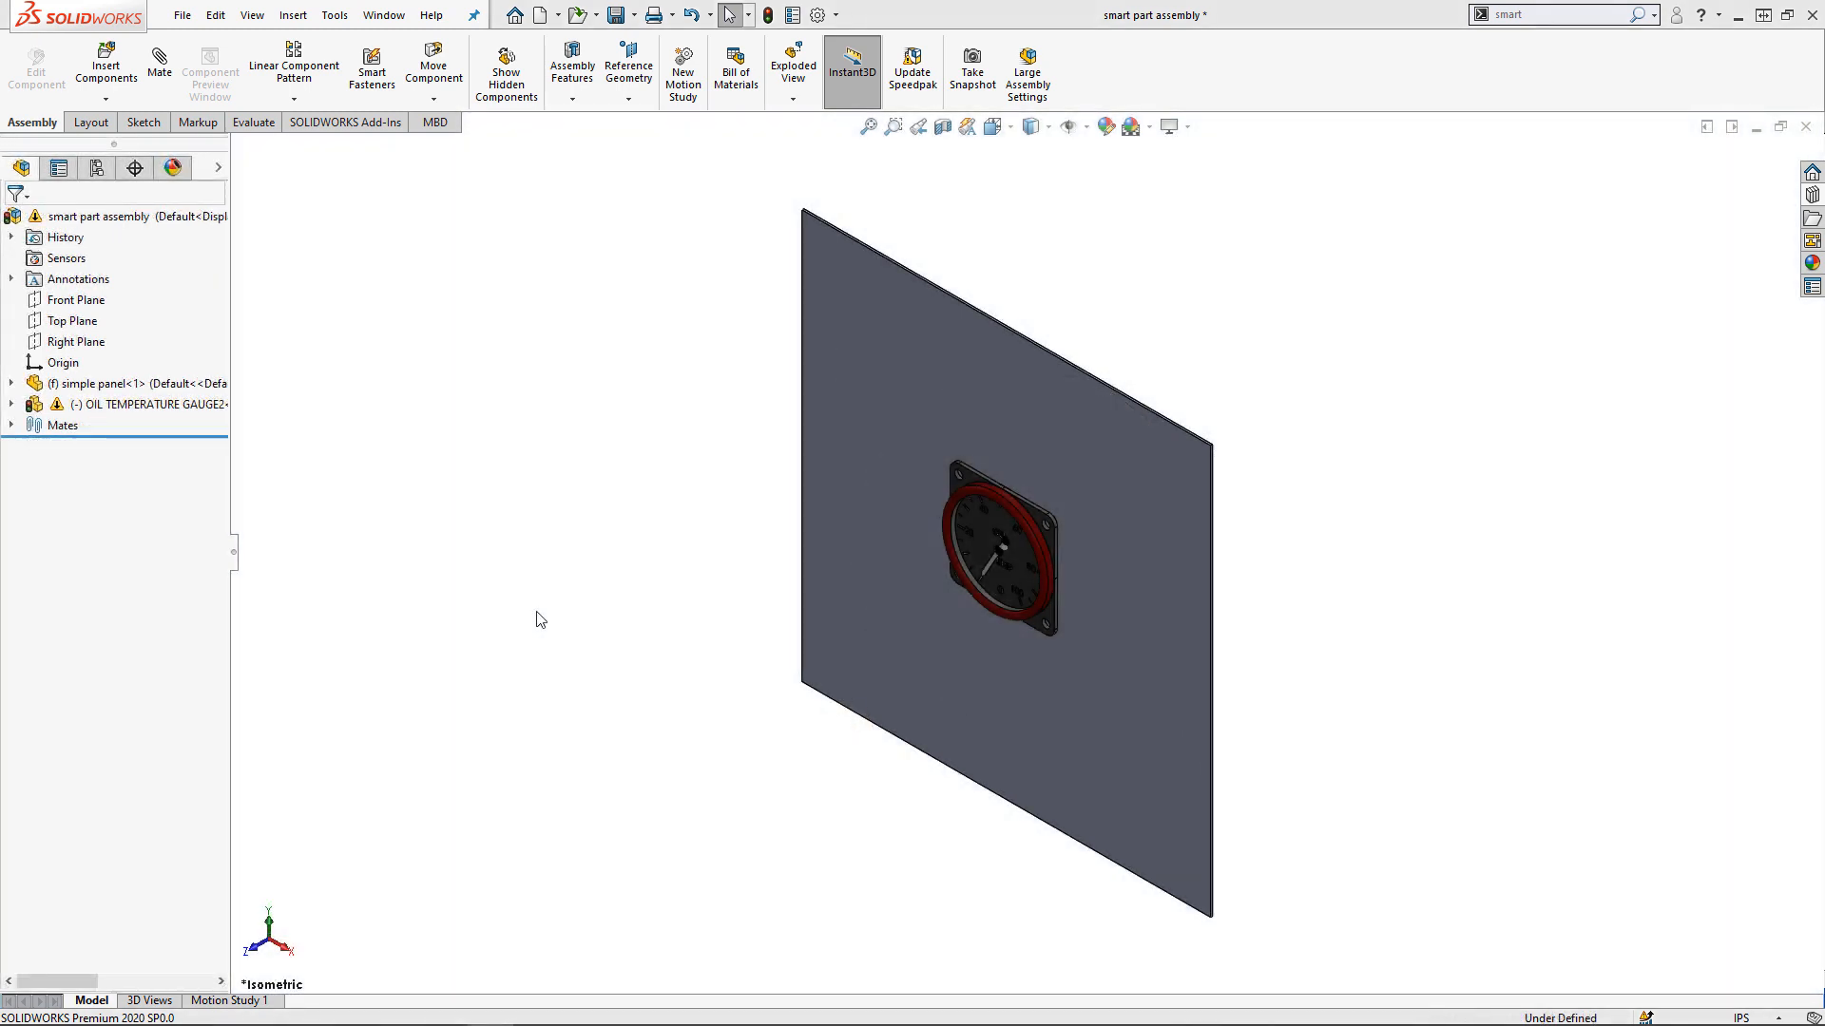
Sketch a 2.000 in circle on the simple panel face behind the gauge for an extruded cut
{"action": "left_click", "coordinate": [1088, 680]}
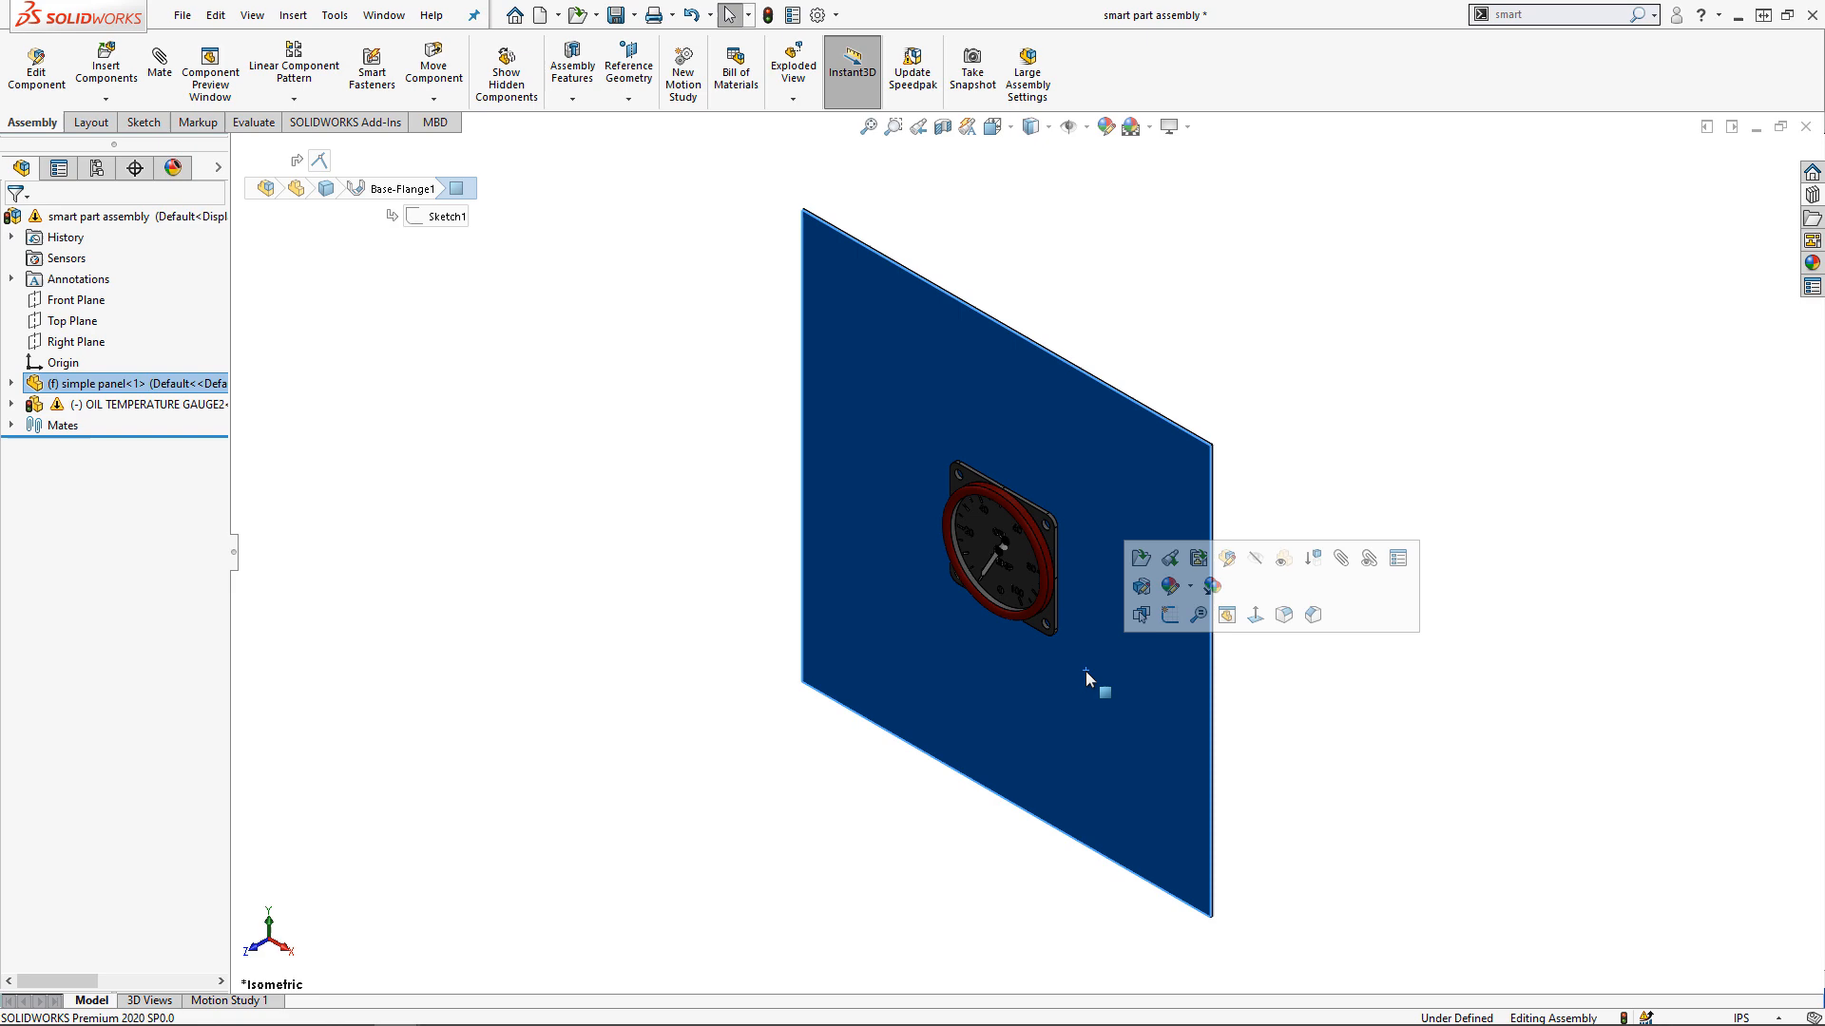
{"action": "mouse_move", "coordinate": [1227, 558]}
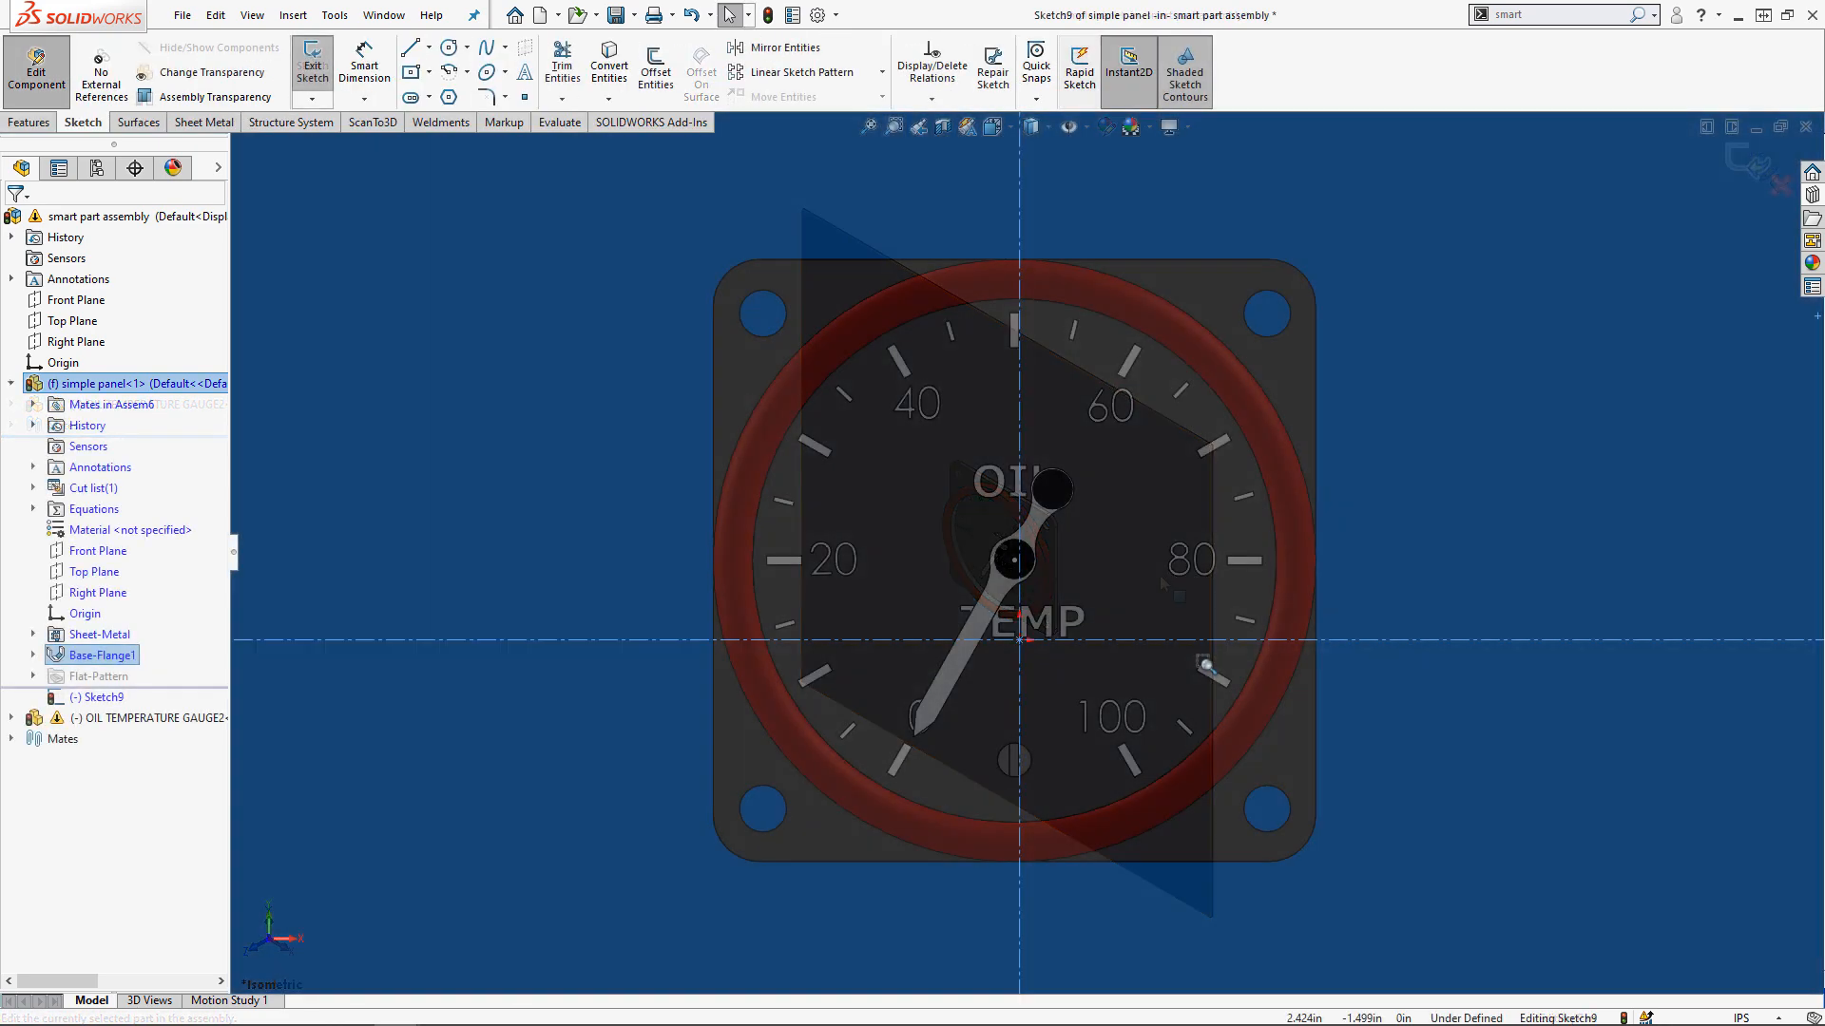
{"action": "left_click", "coordinate": [446, 47]}
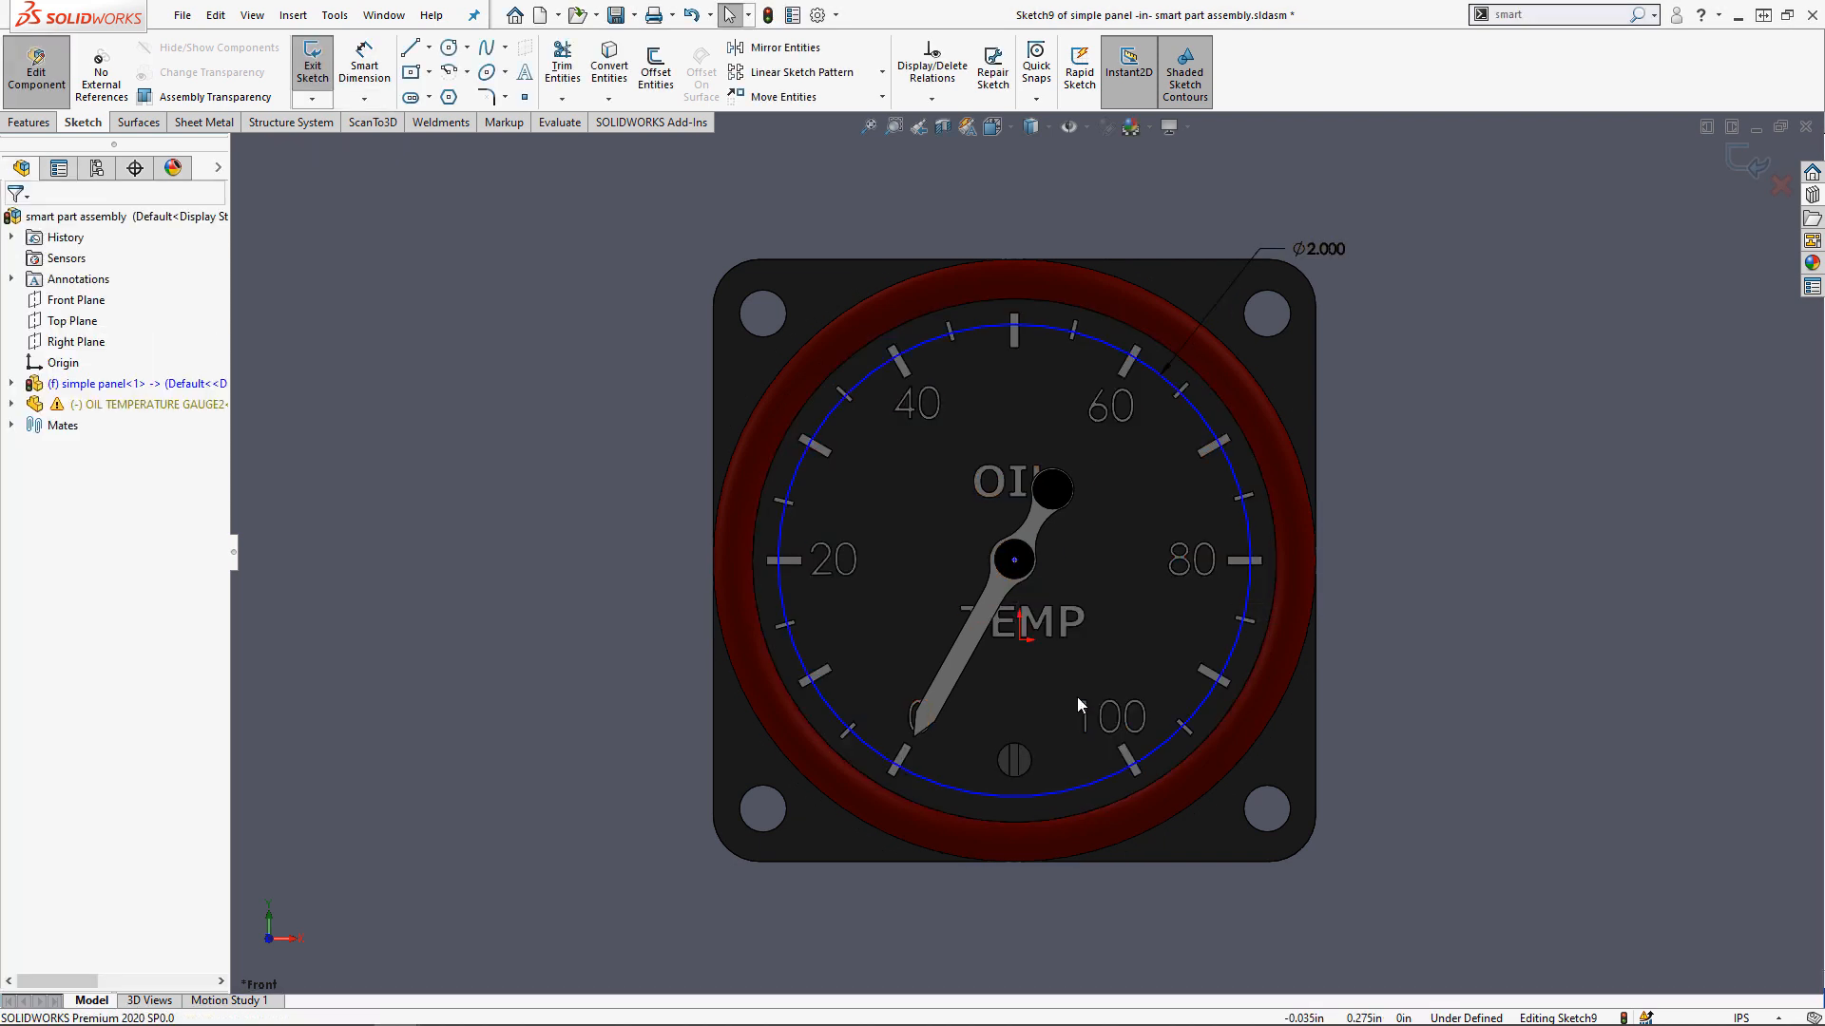
{"action": "left_click", "coordinate": [116, 336]}
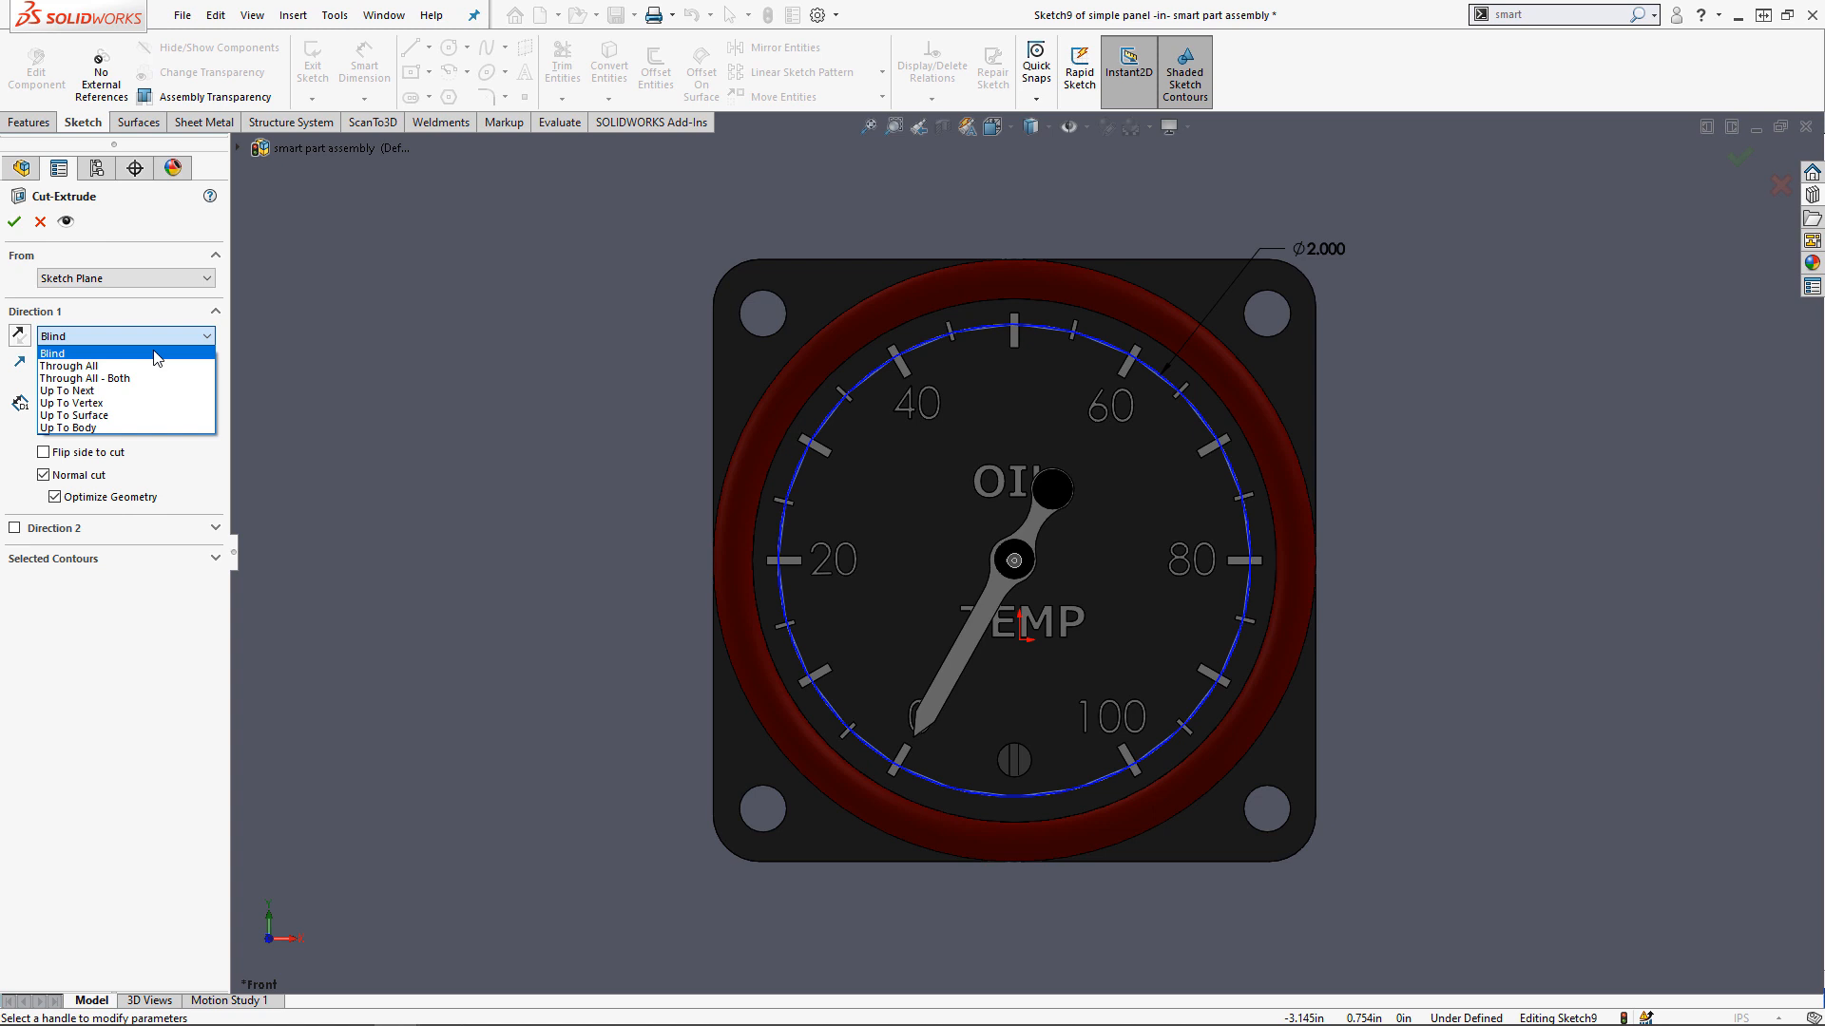
Cut the circle Through All, add 1/4-20 tap-drill holes with screws, and start Make Smart Components
{"action": "left_click", "coordinate": [14, 221]}
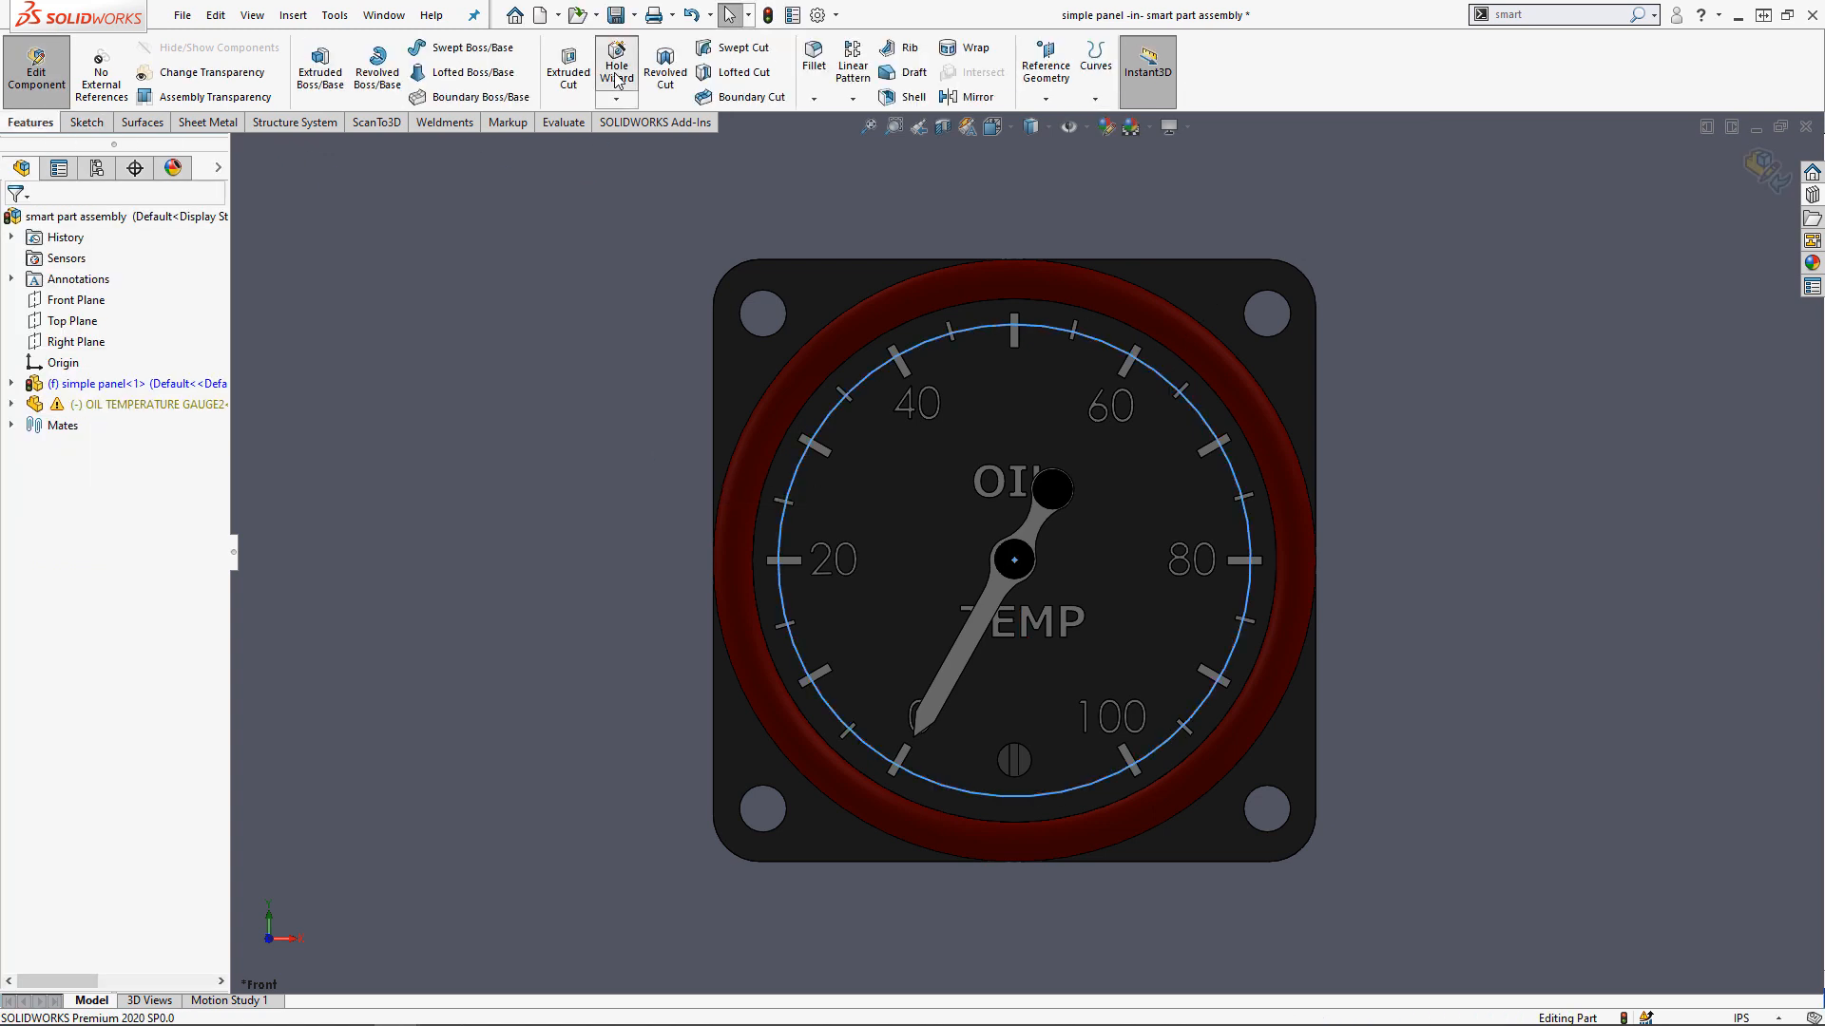
{"action": "left_click", "coordinate": [616, 67]}
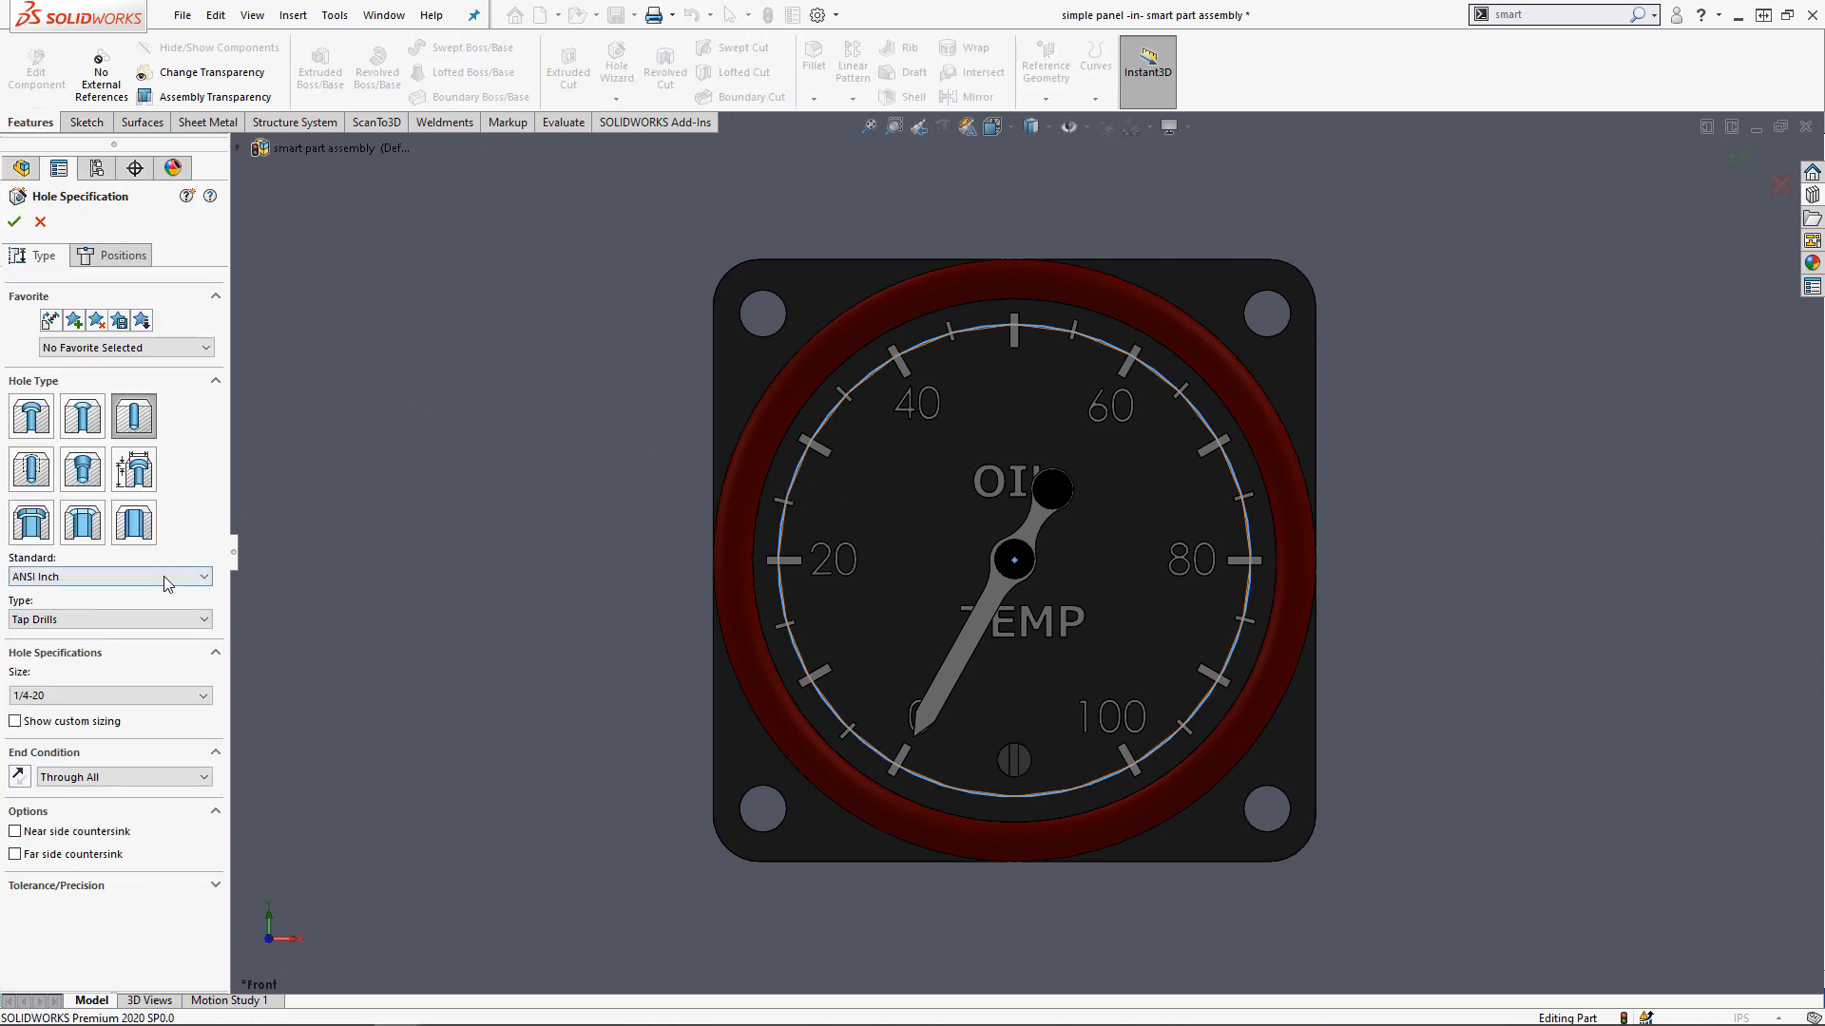
{"action": "left_click", "coordinate": [121, 255]}
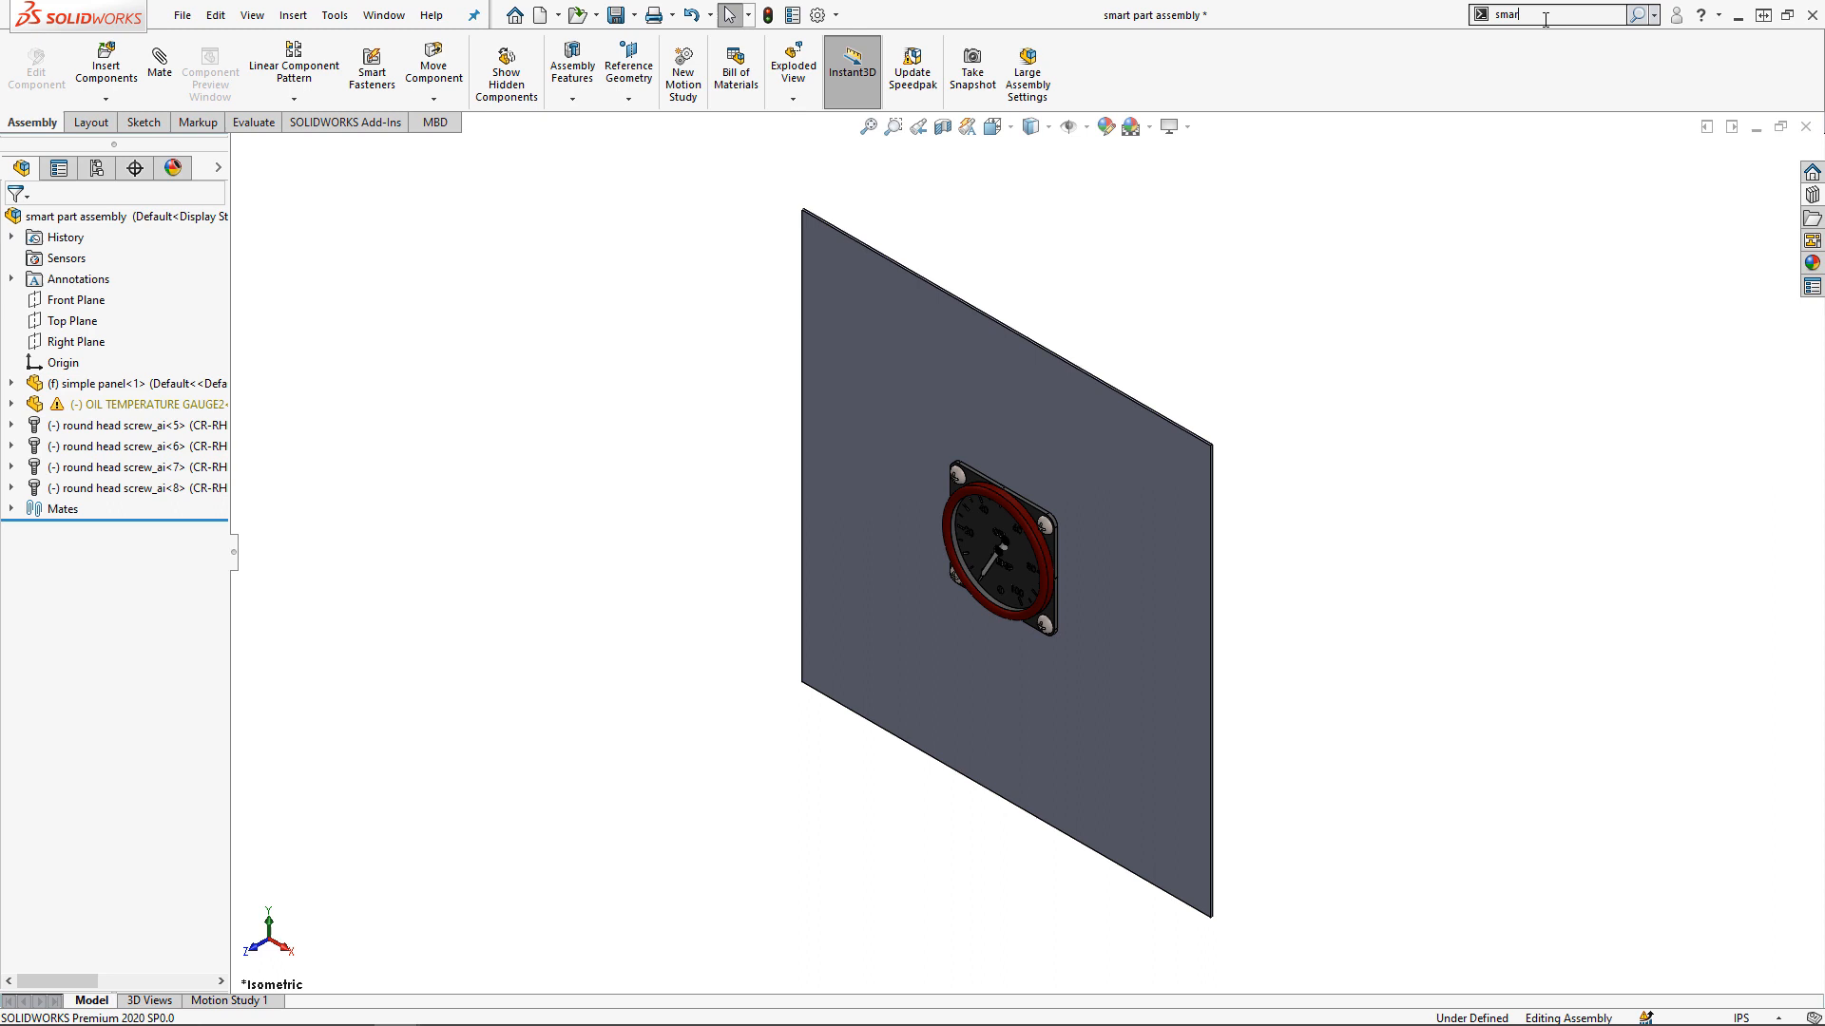
{"action": "left_click", "coordinate": [371, 64]}
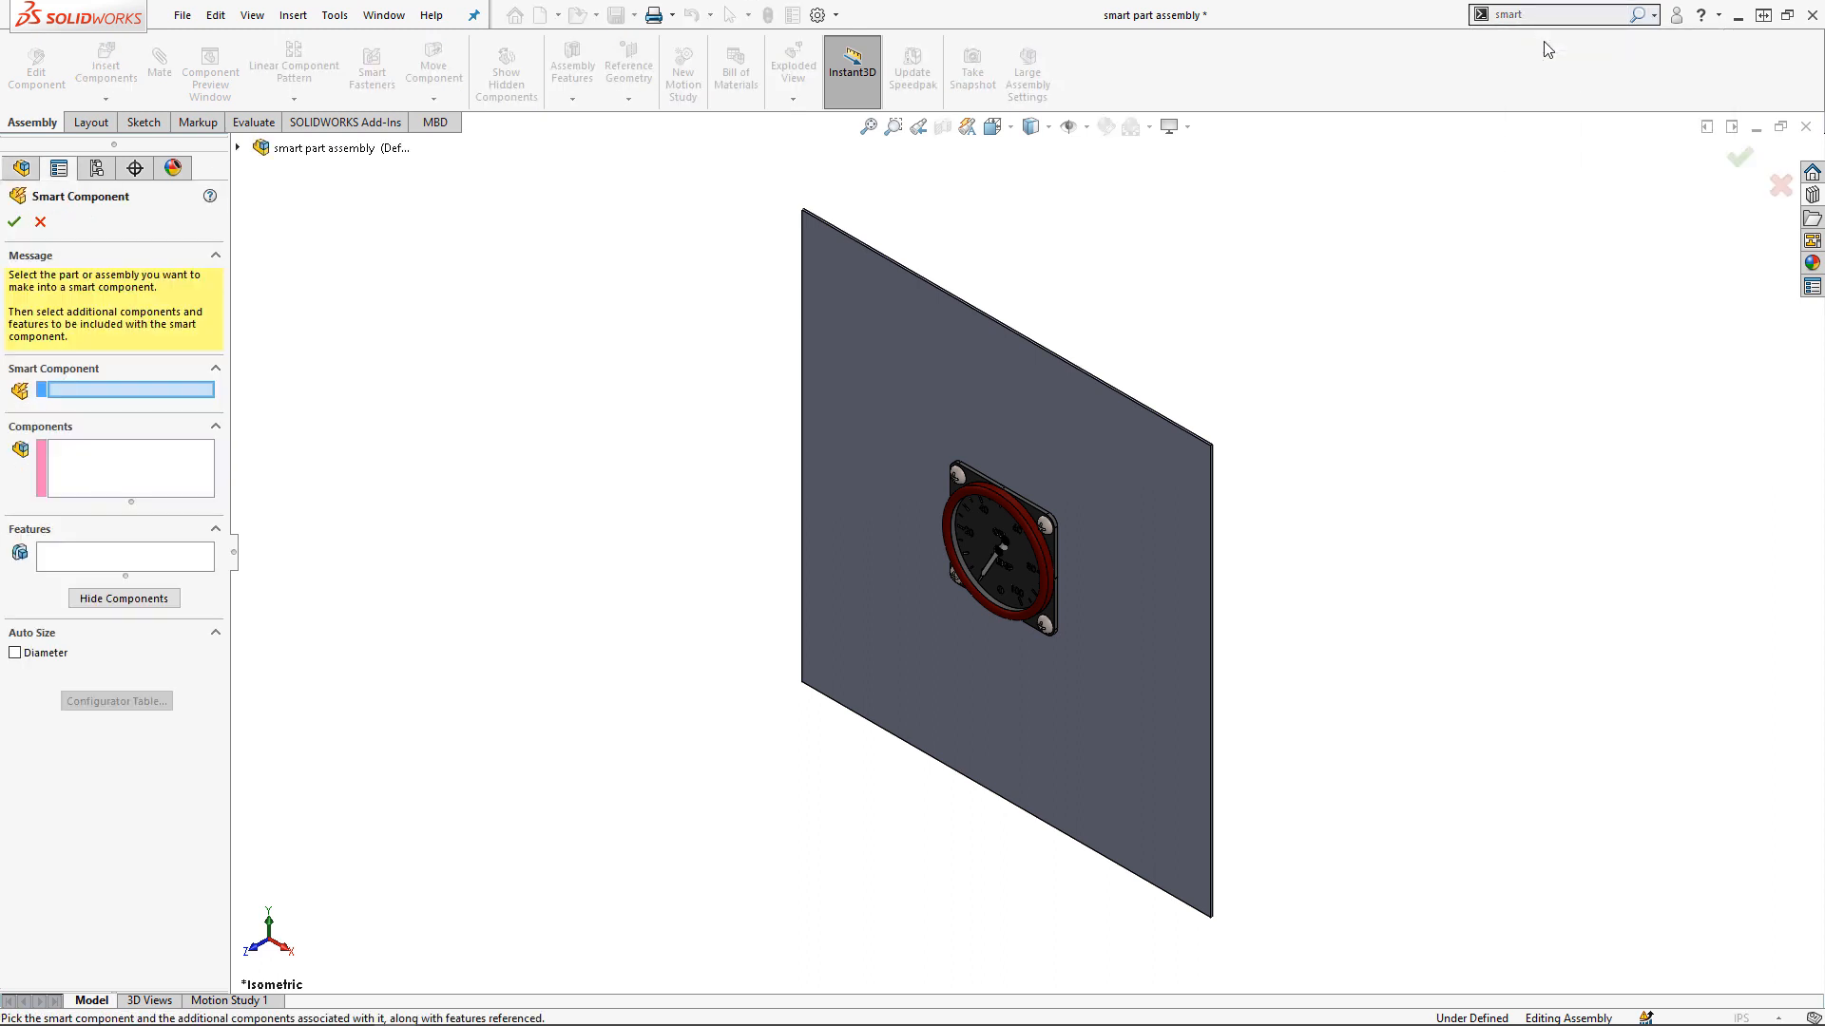
Choose the gauge as the smart component and add the four screws to it
{"action": "left_click", "coordinate": [991, 547]}
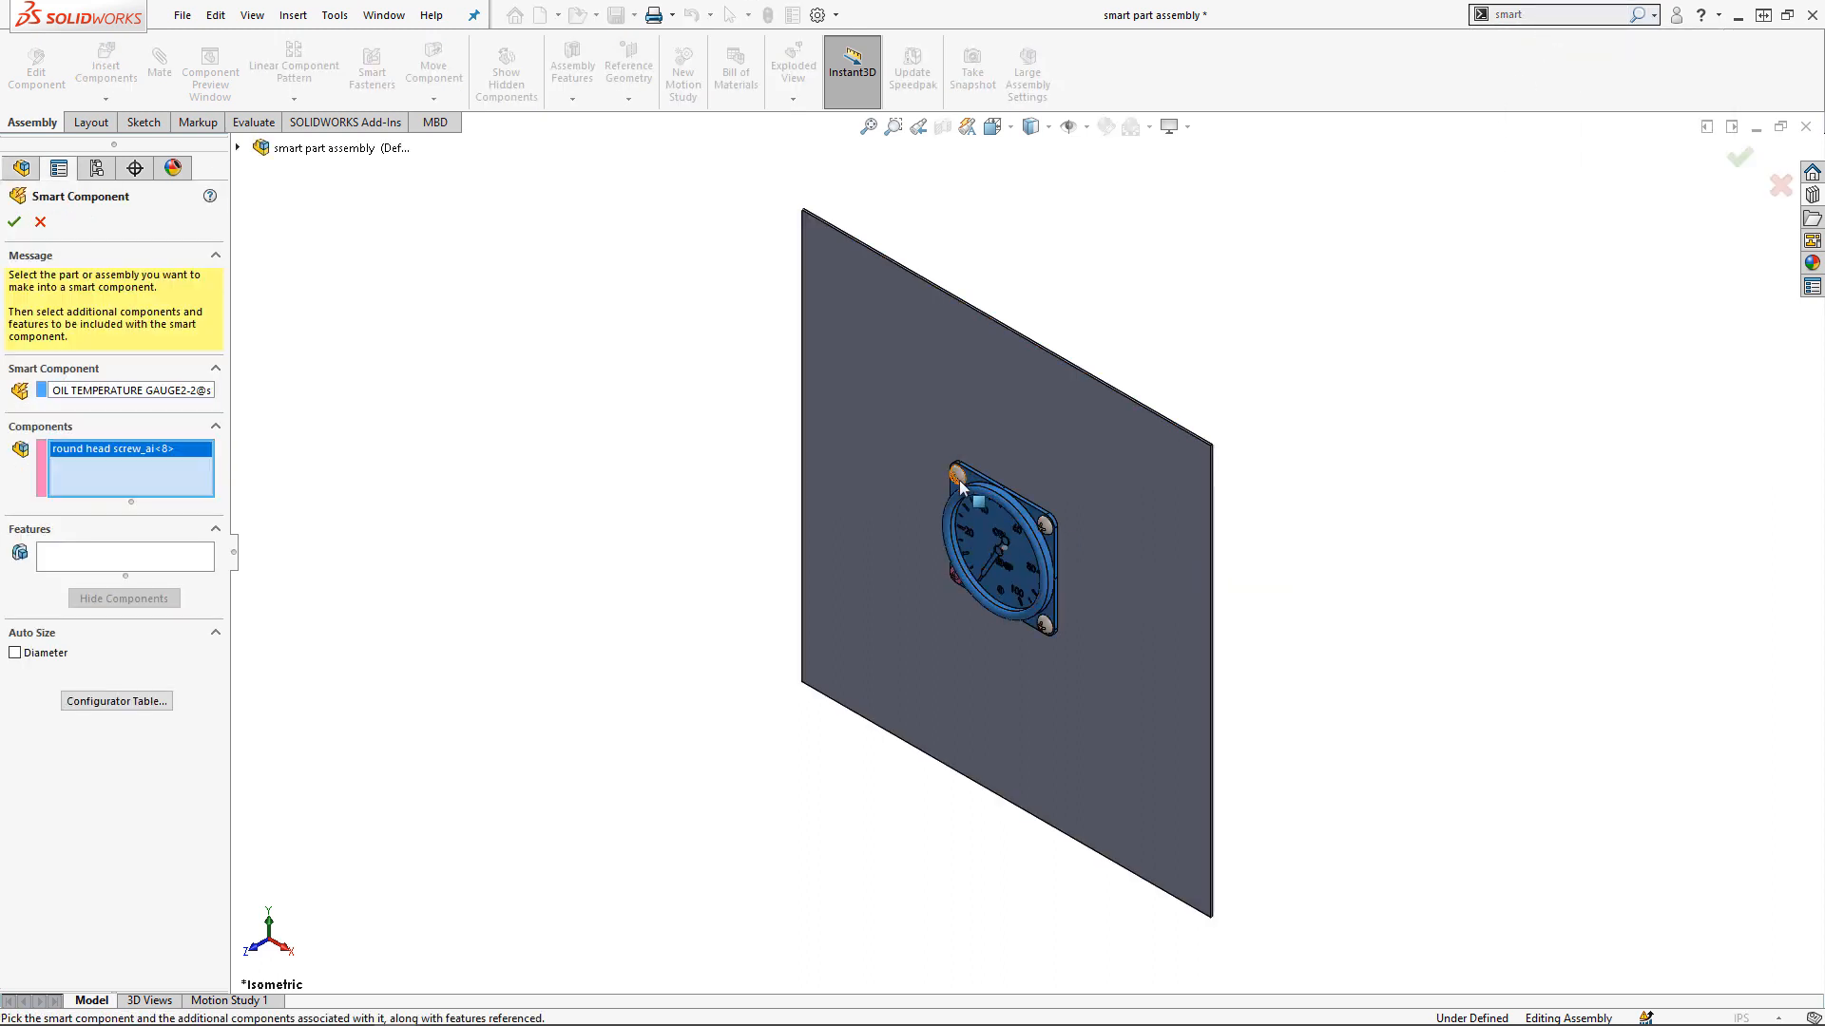
{"action": "left_click", "coordinate": [1048, 631]}
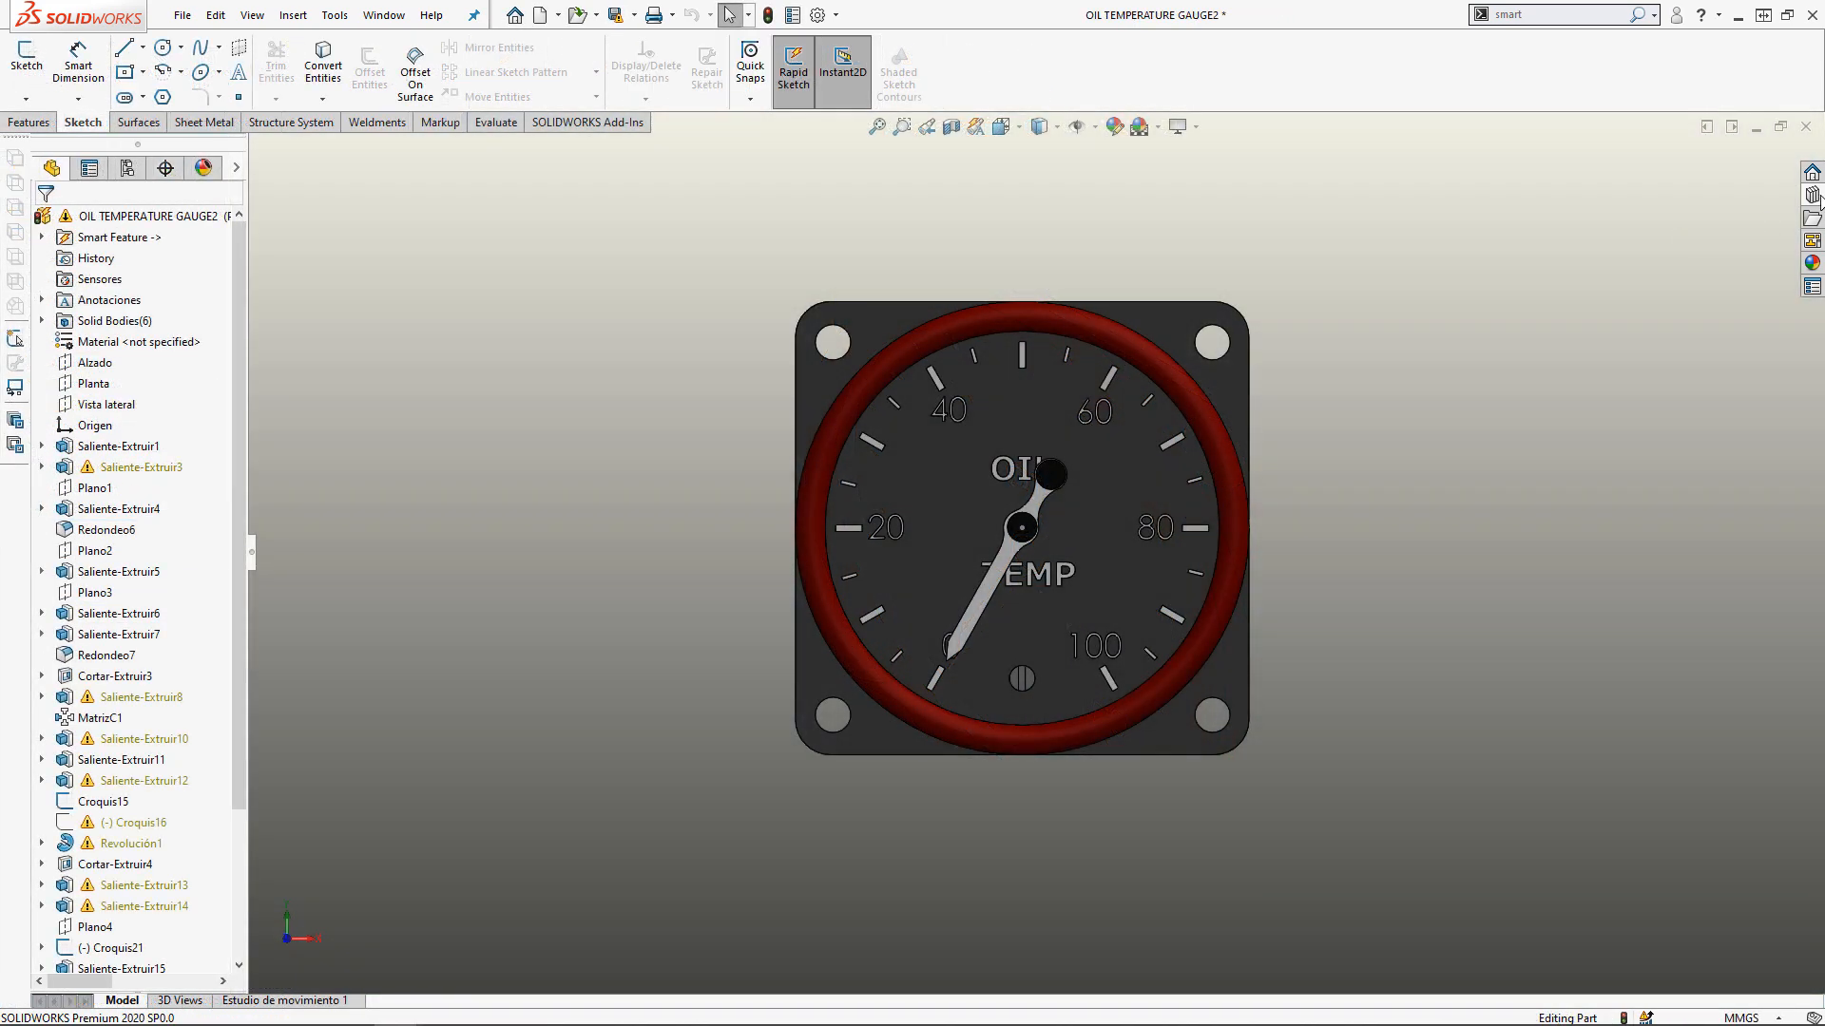
Browse the Design Library machine screw catalogue and bring the gauge into the test panel assembly
{"action": "left_click", "coordinate": [1811, 214]}
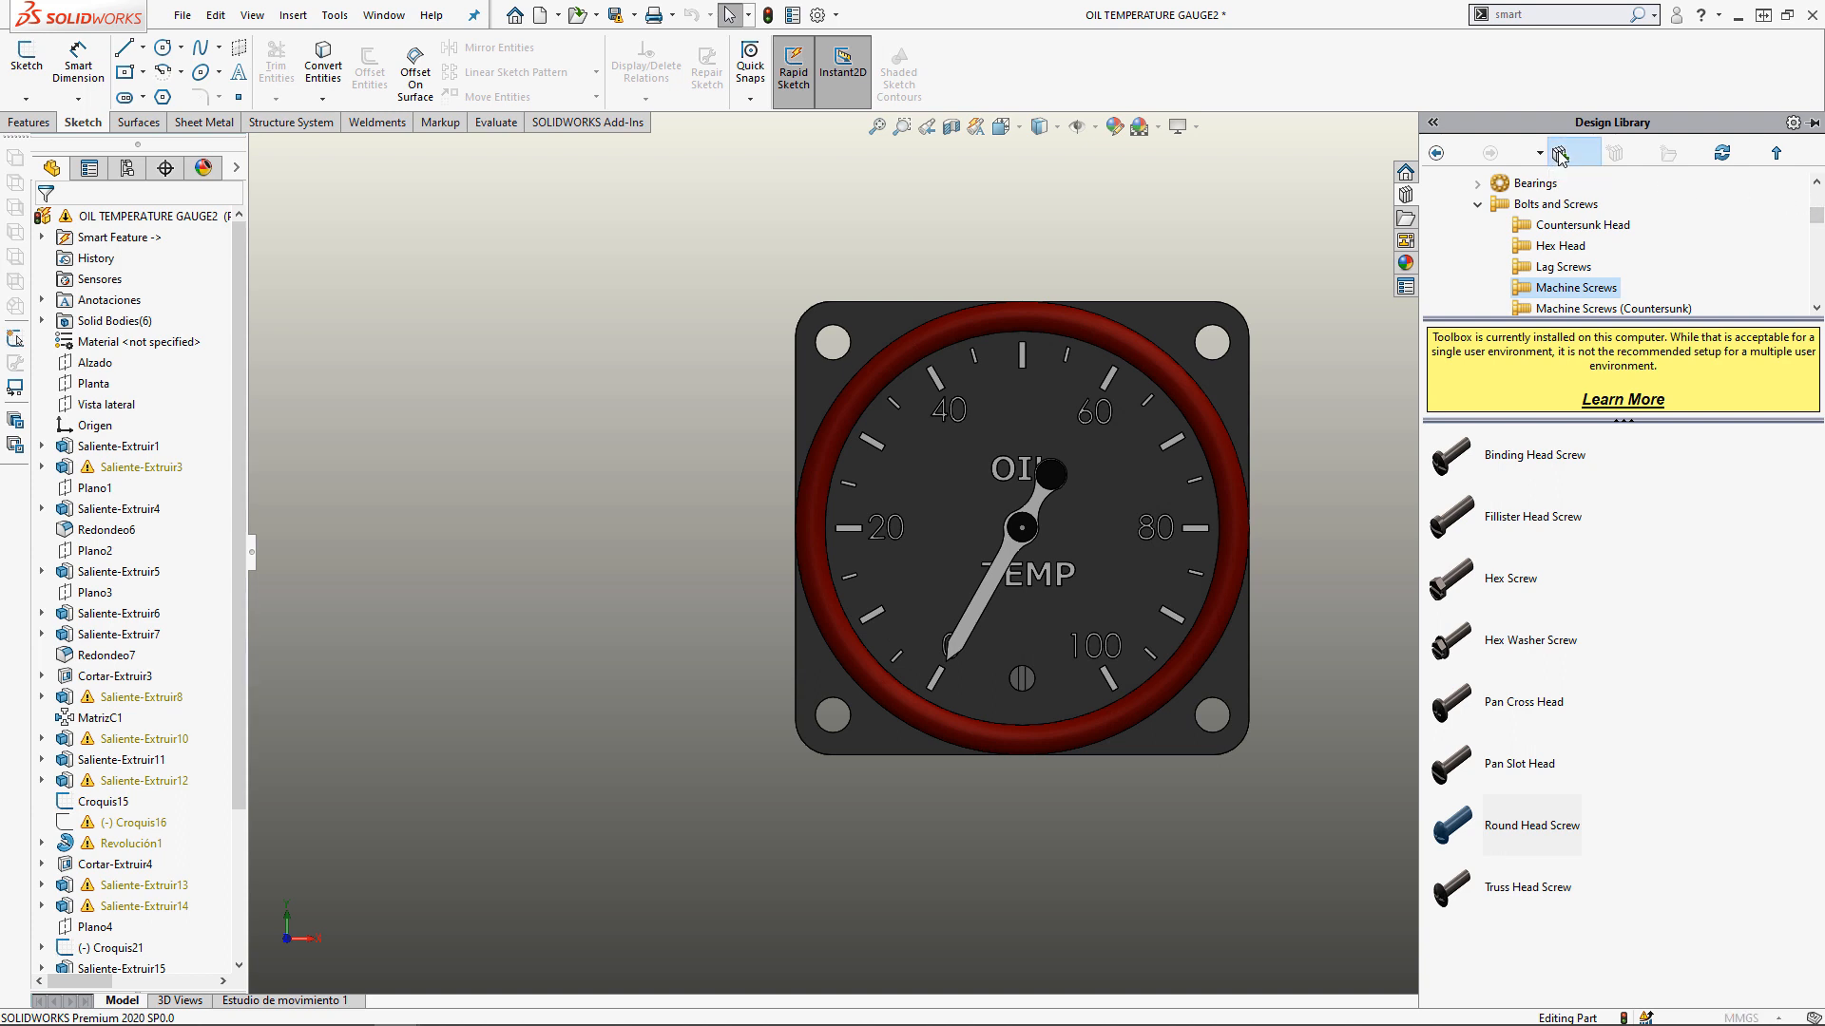
{"action": "left_click", "coordinate": [1574, 152]}
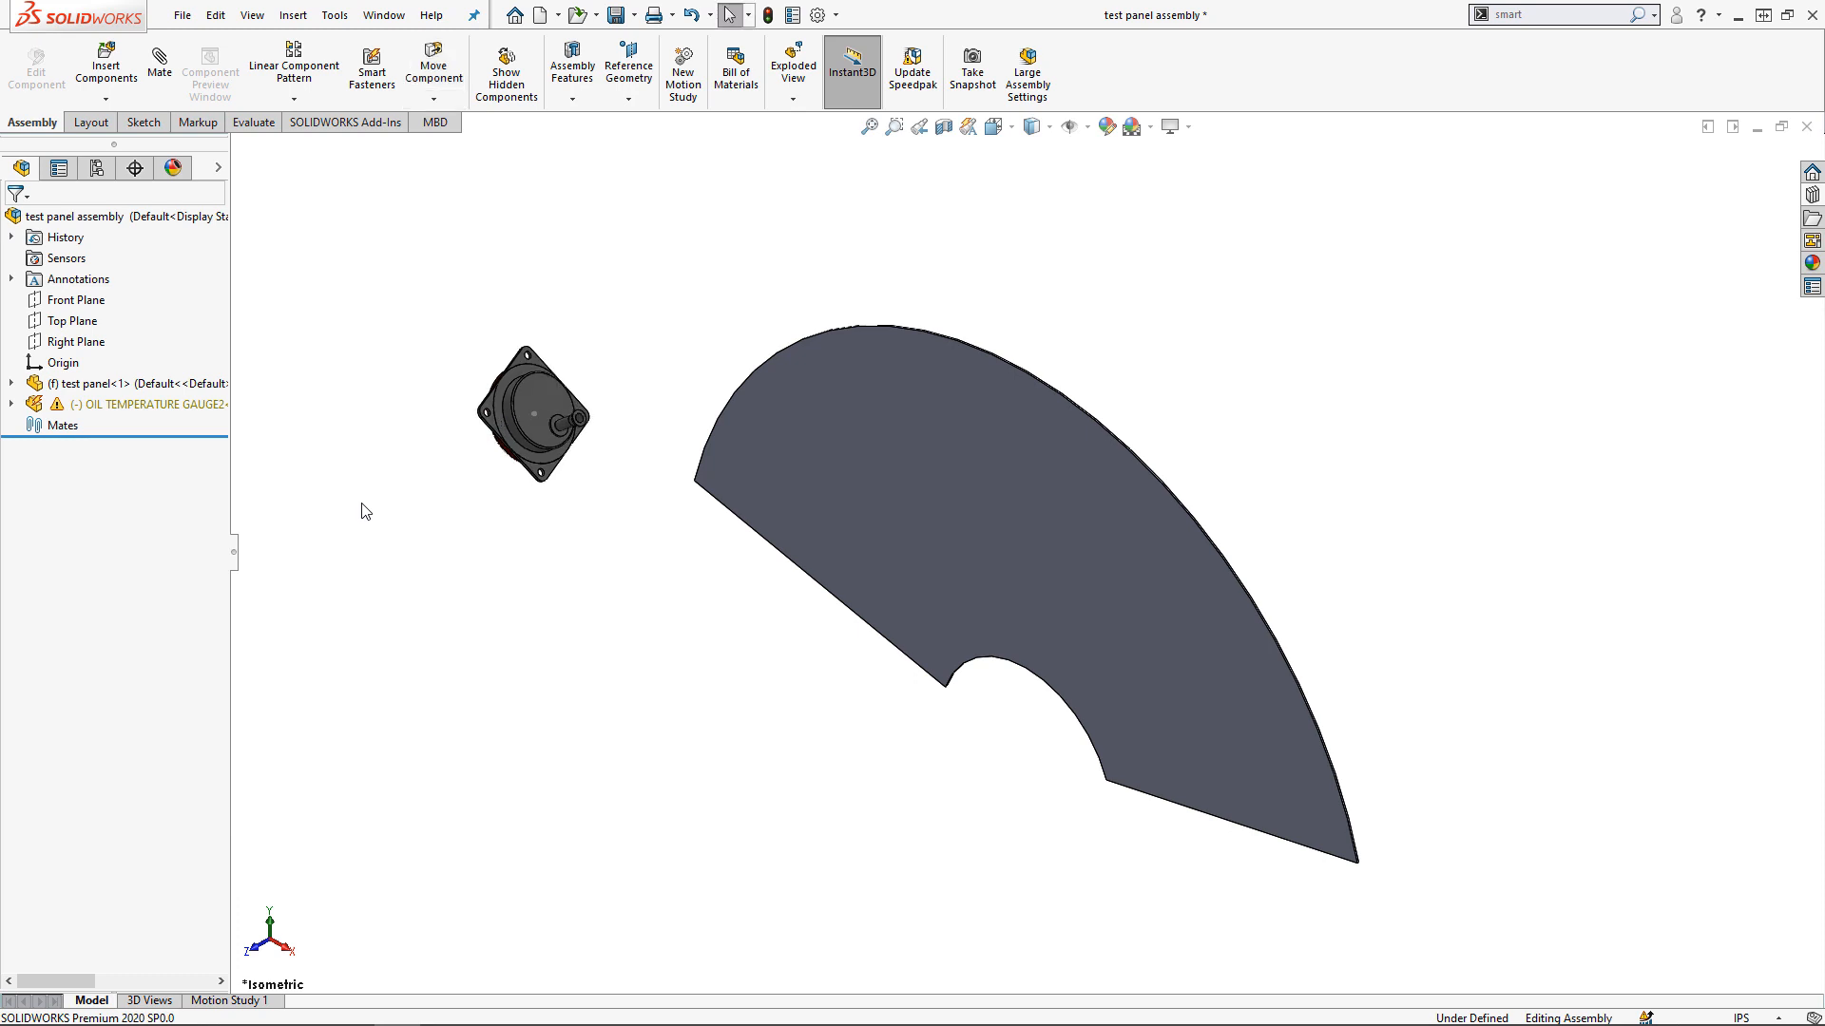
Mate the gauge to the curved panel face and choose Insert Smart Features
{"action": "left_click", "coordinate": [893, 125]}
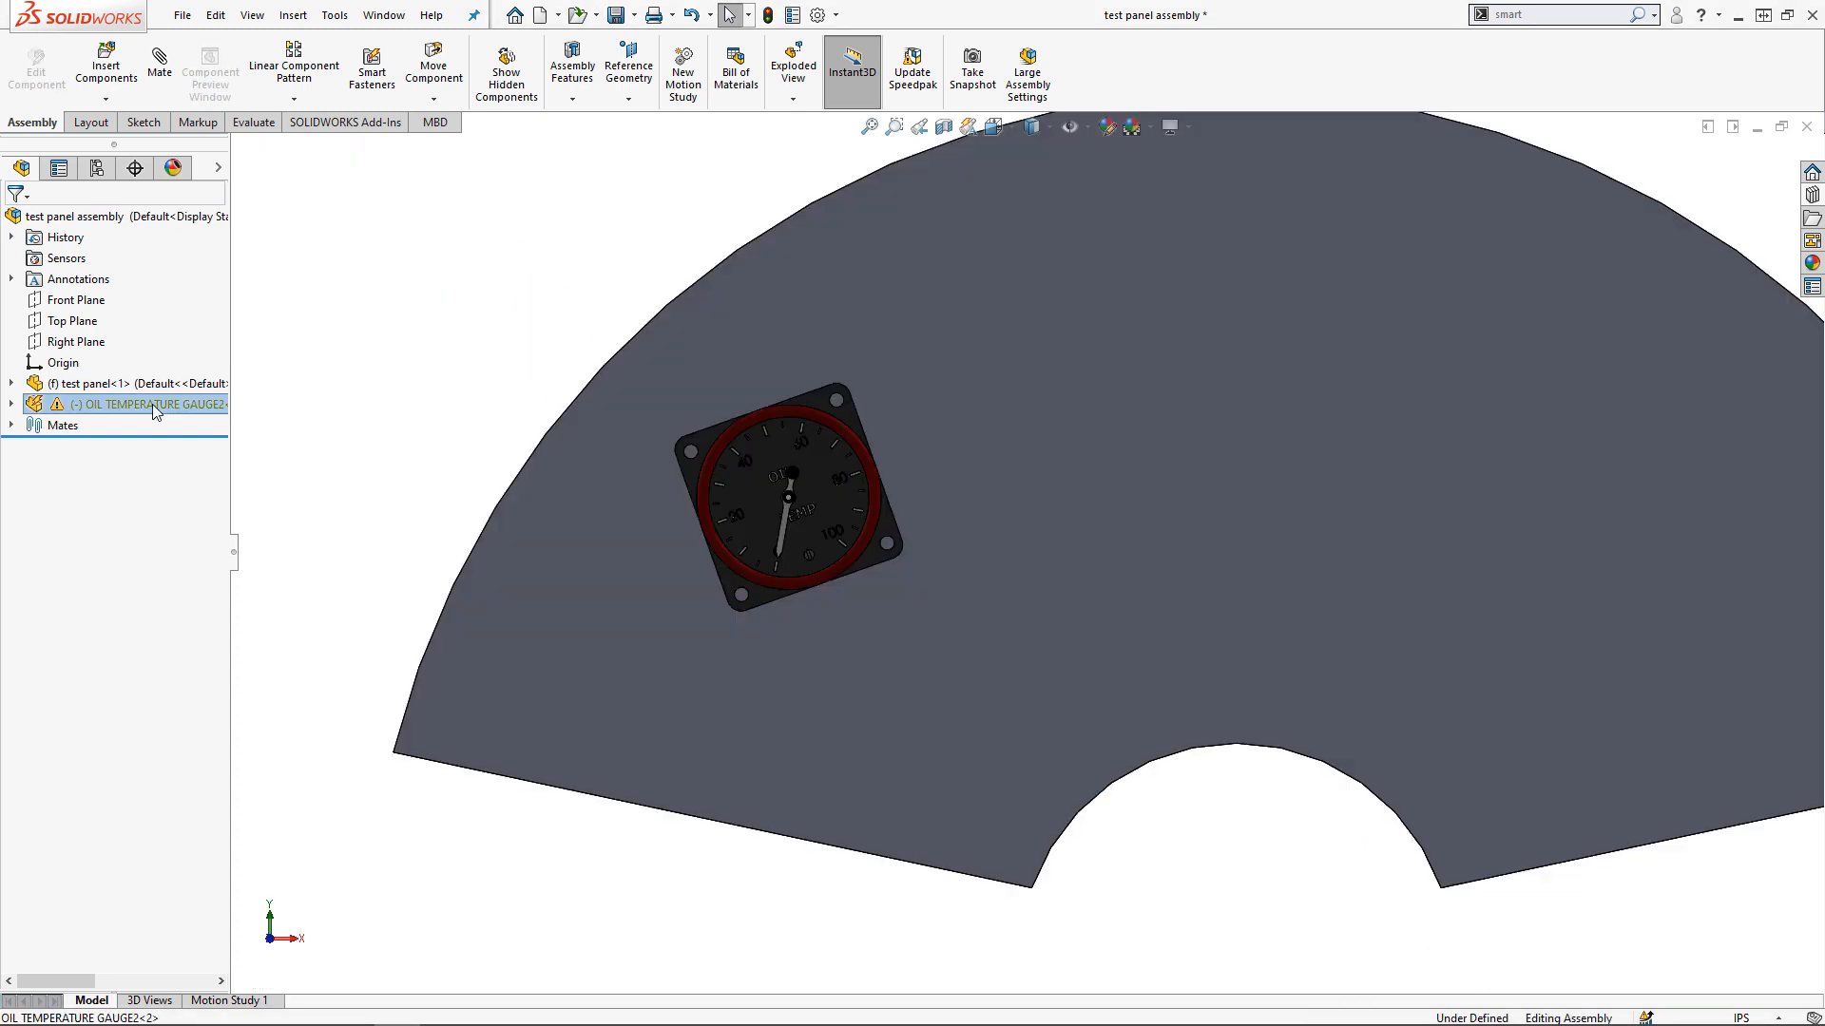
{"action": "right_click", "coordinate": [149, 404]}
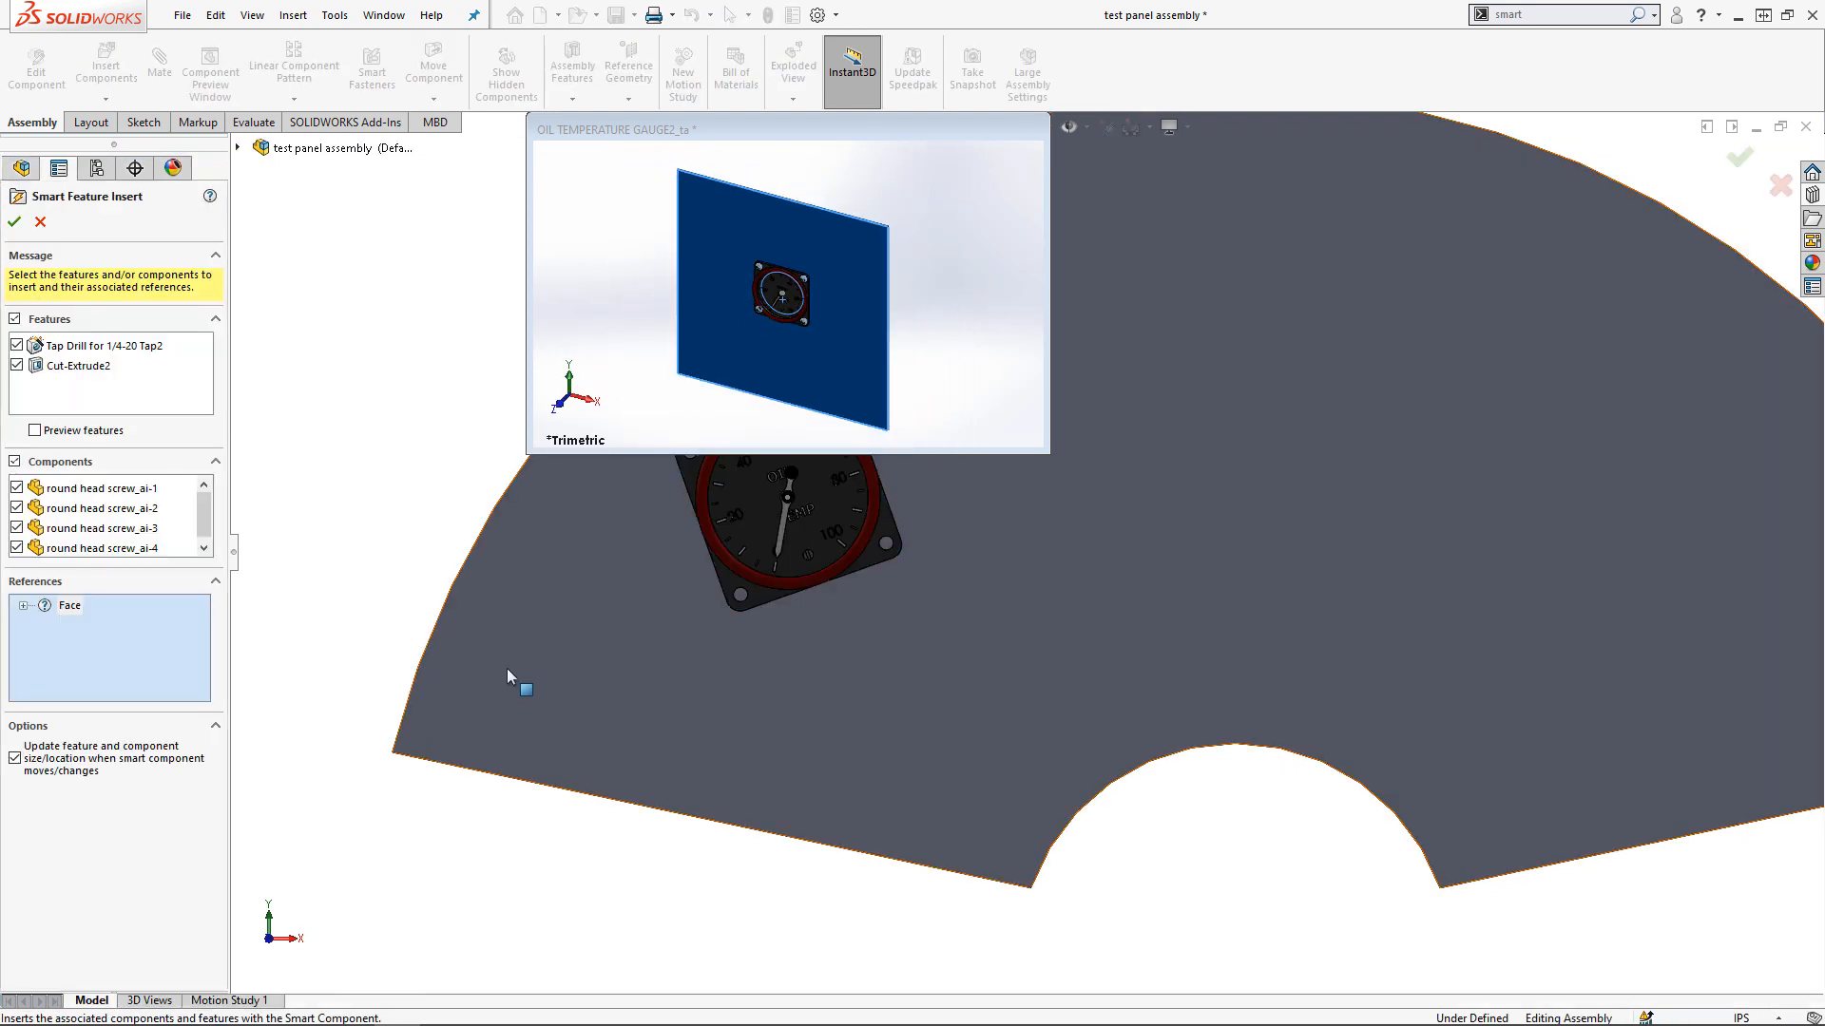
Use the panel face as reference, confirm, and expand the gauge's inserted screws and features
{"action": "left_click", "coordinate": [782, 300]}
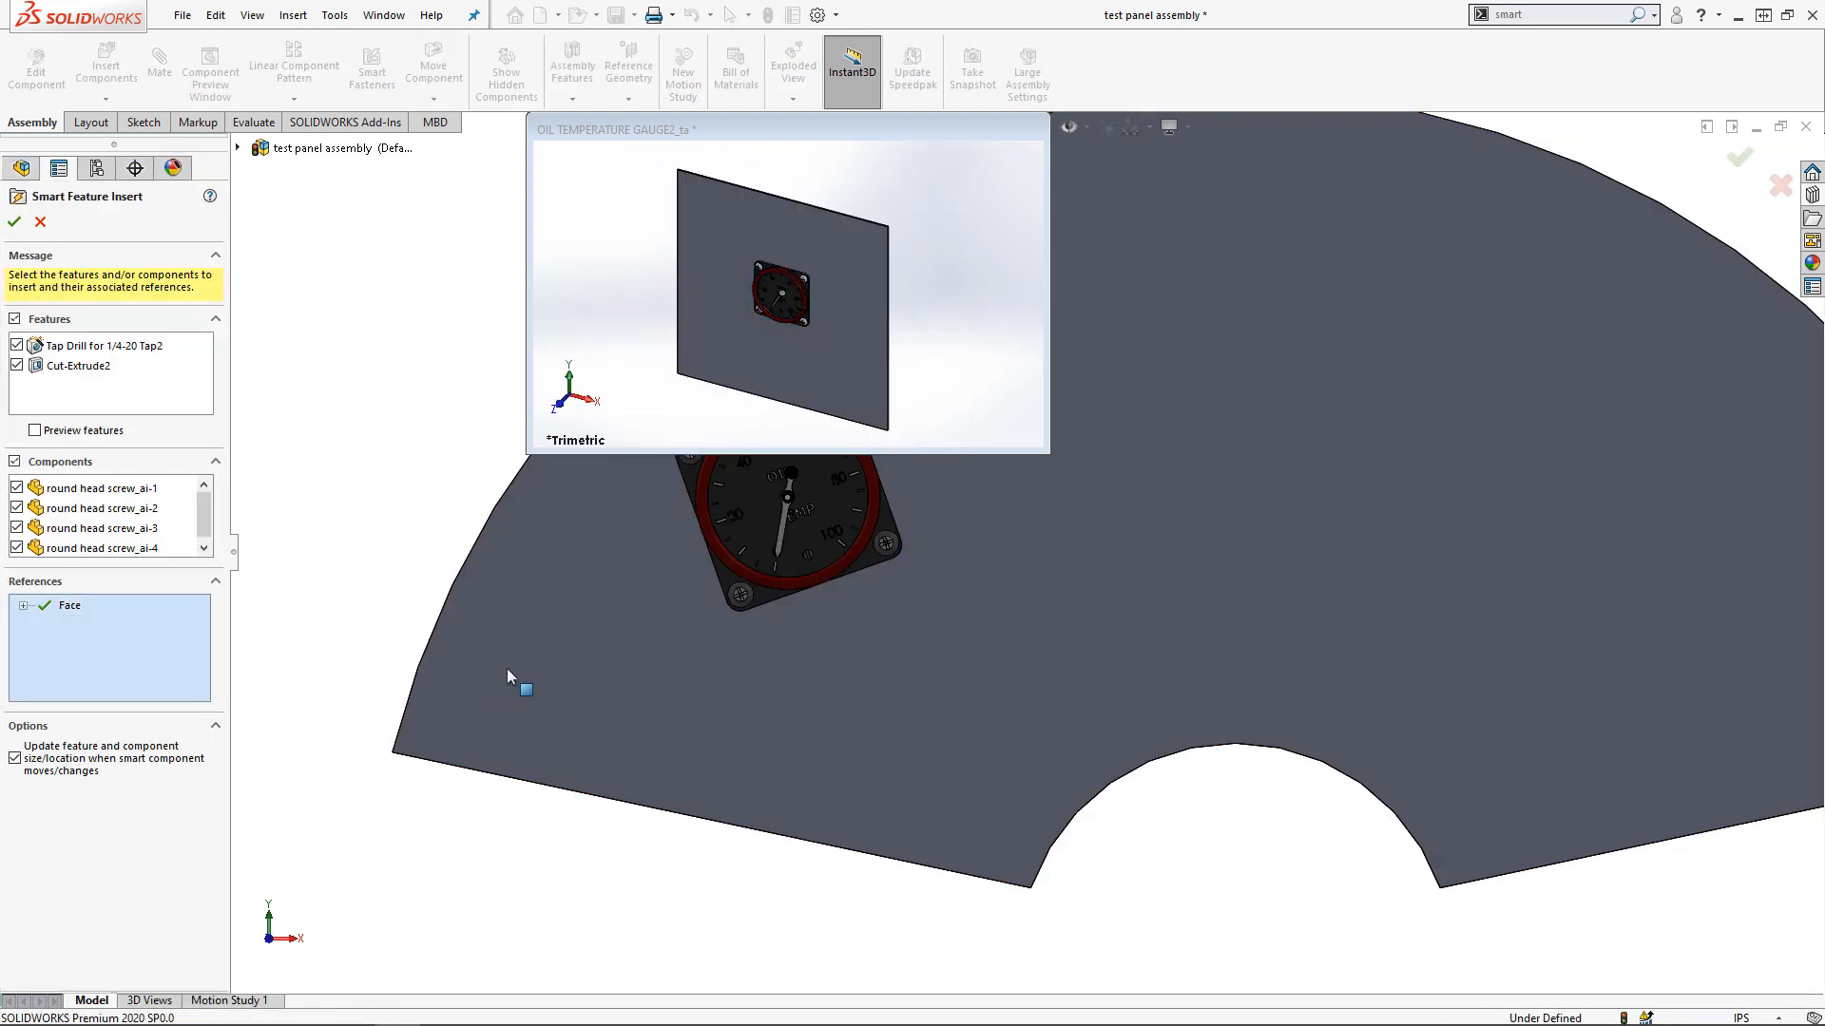
{"action": "mouse_move", "coordinate": [68, 605]}
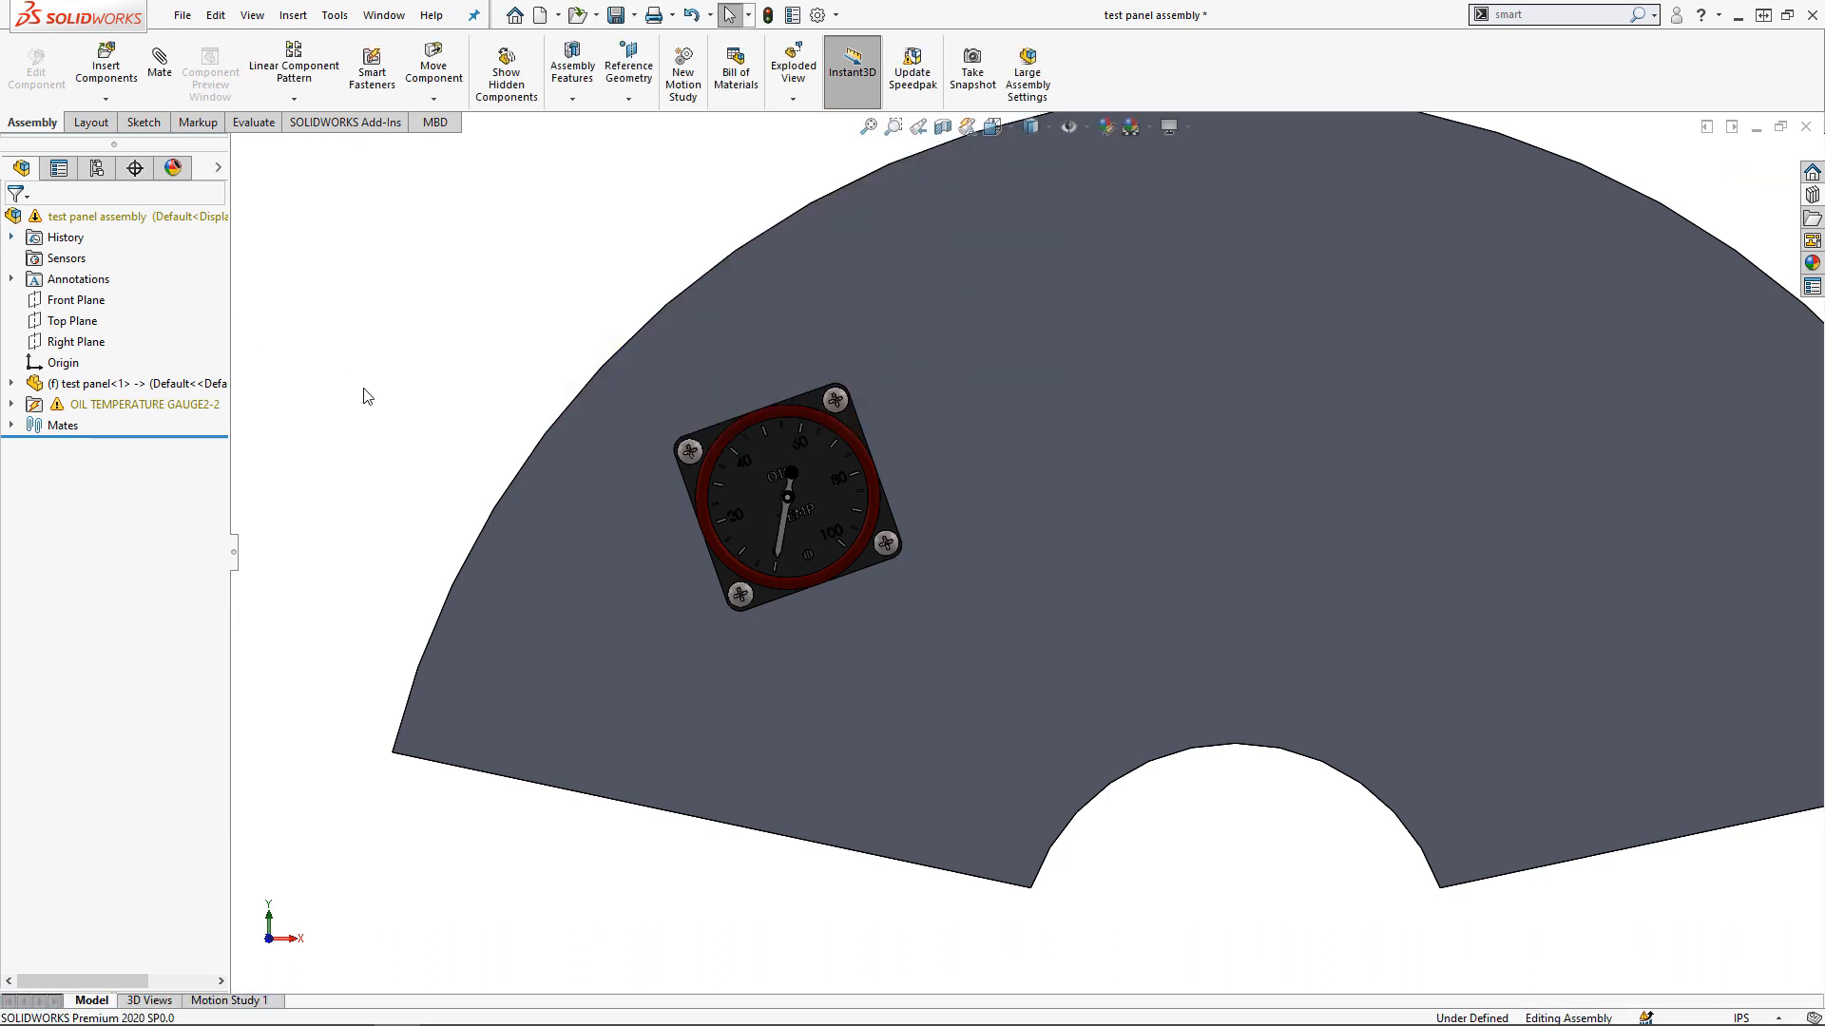
{"action": "left_click", "coordinate": [784, 502]}
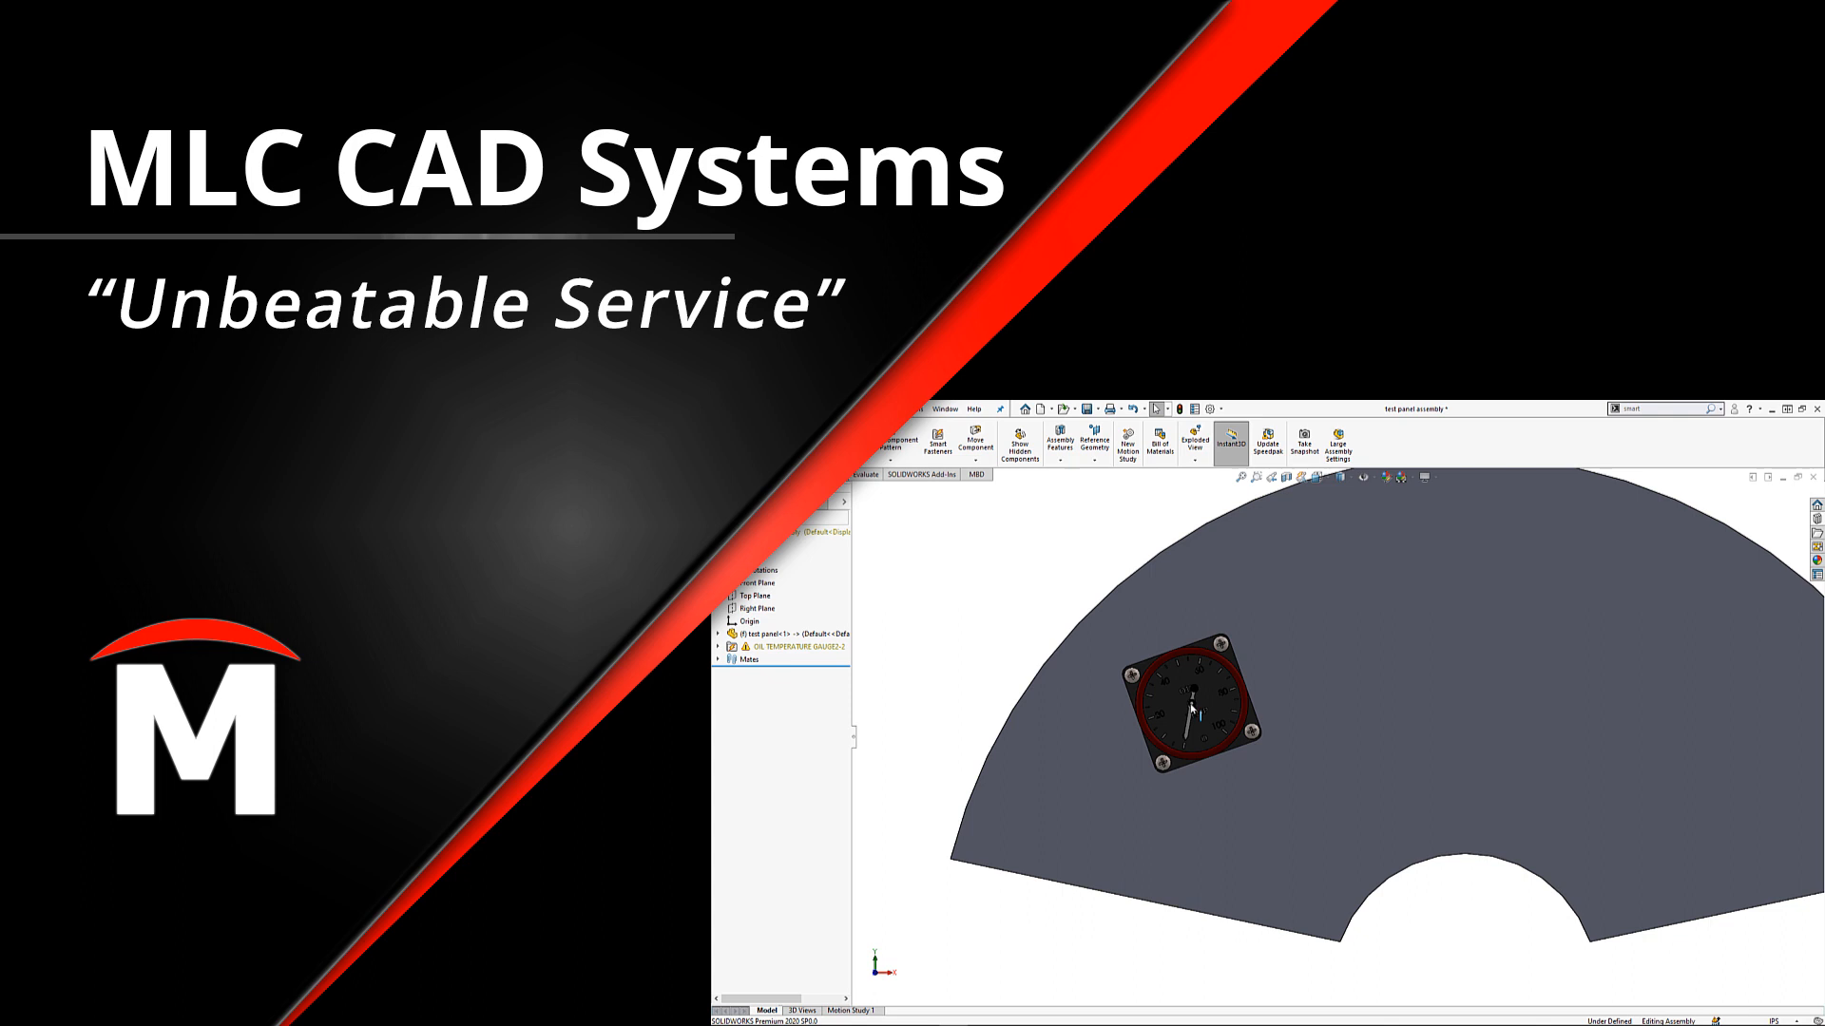
{"action": "left_click", "coordinate": [720, 647]}
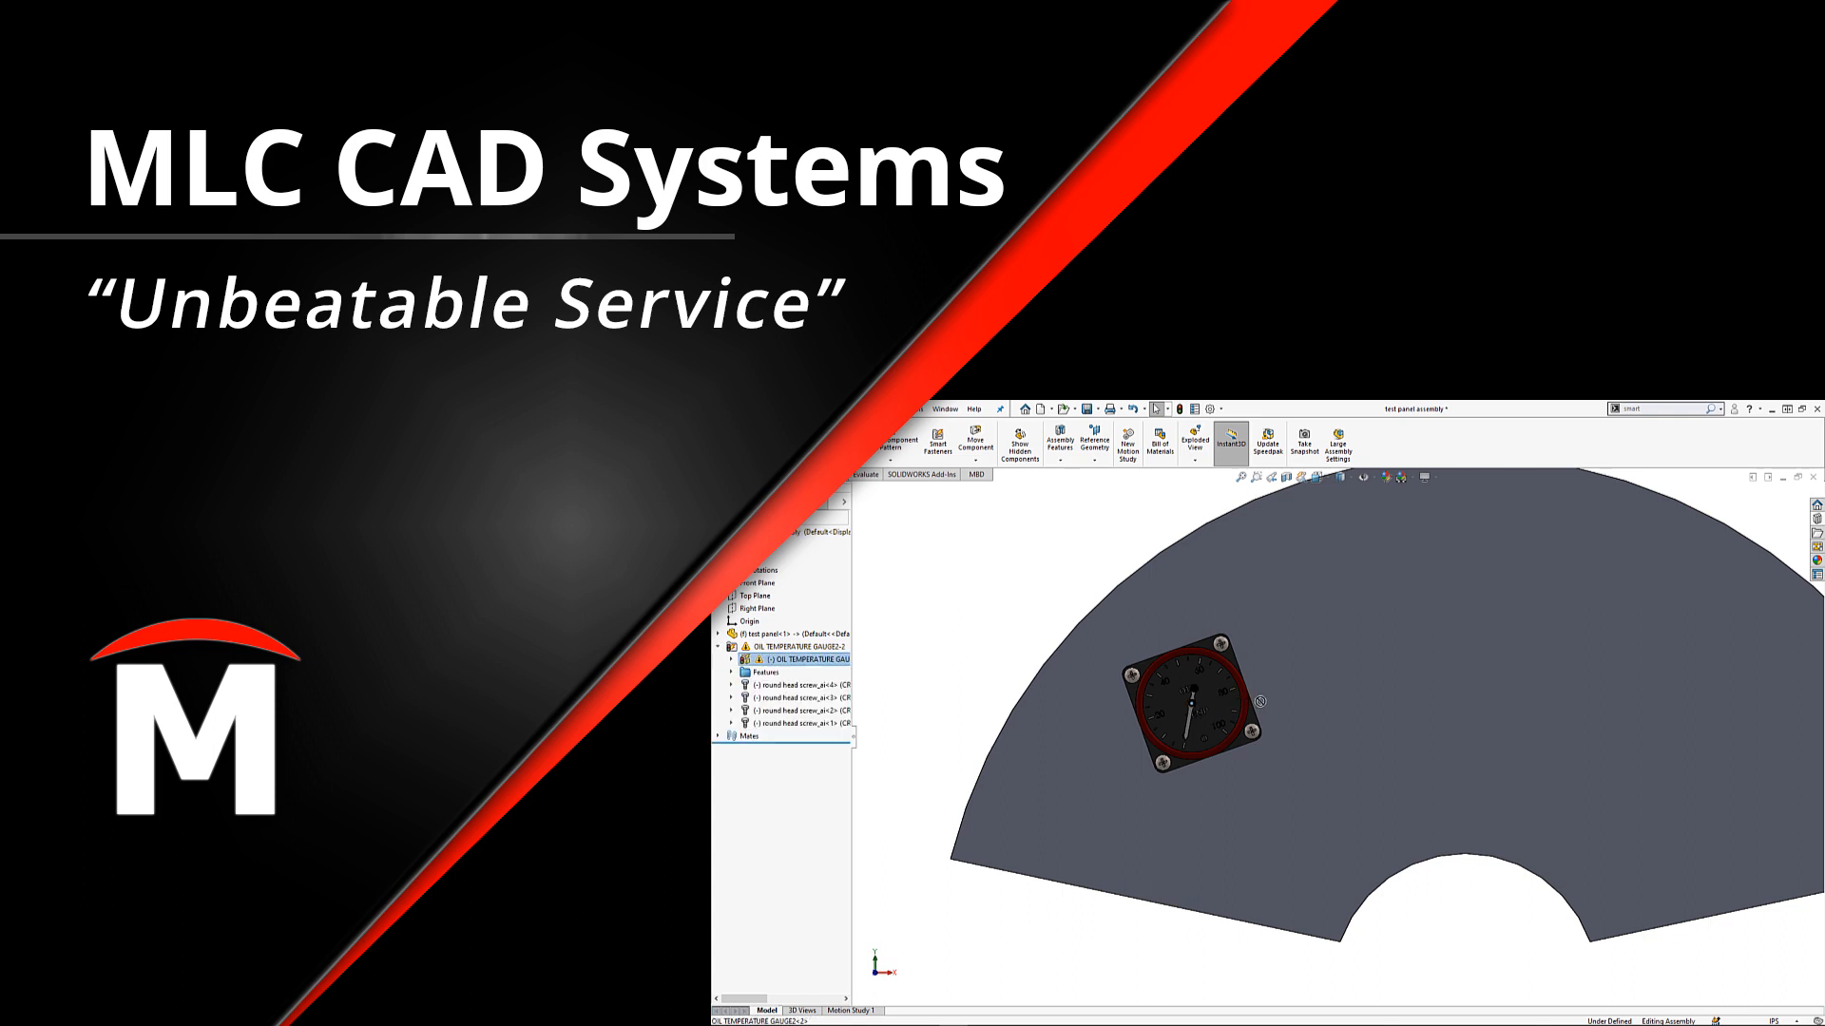